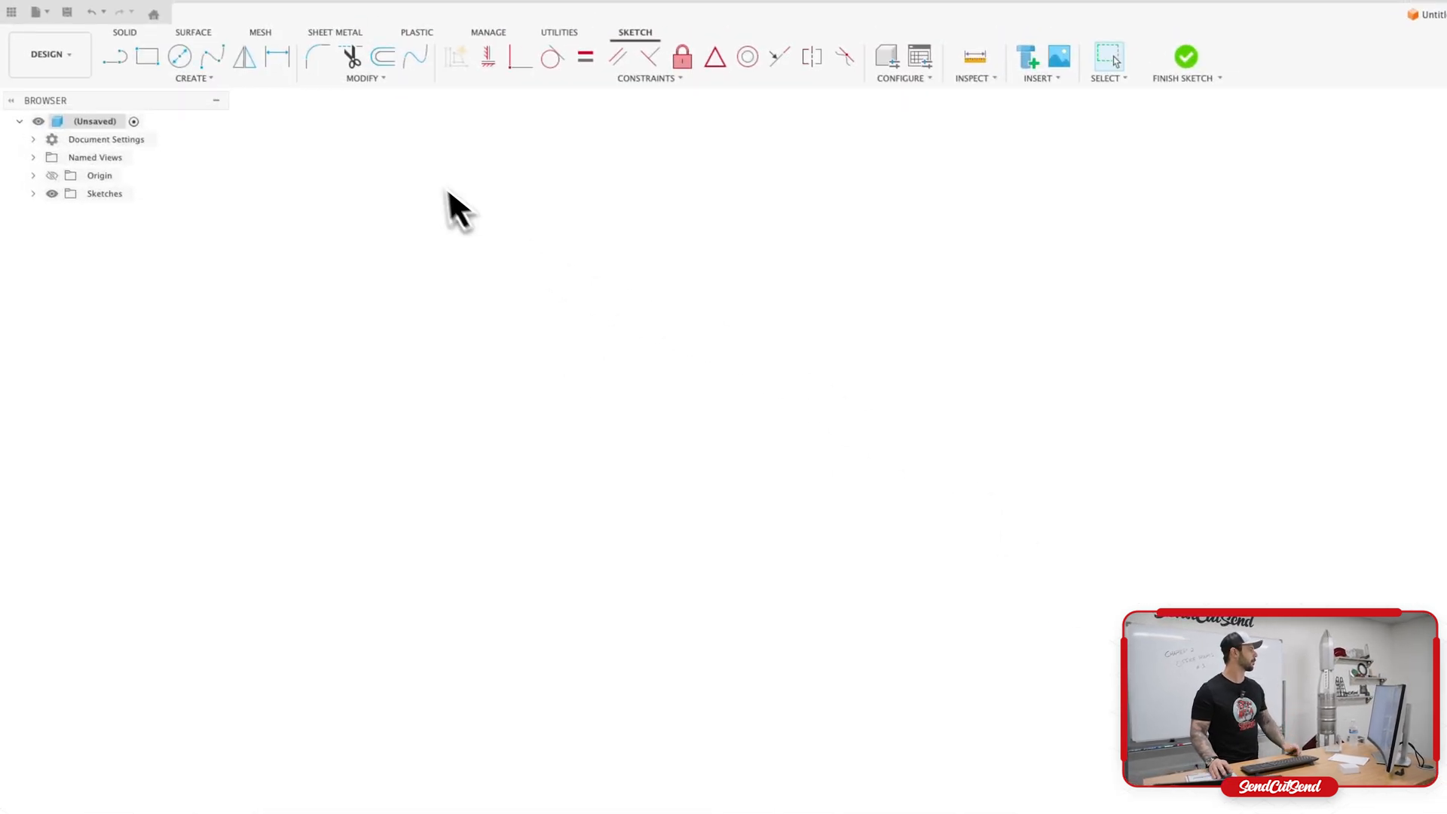
mouse_move(170, 83)
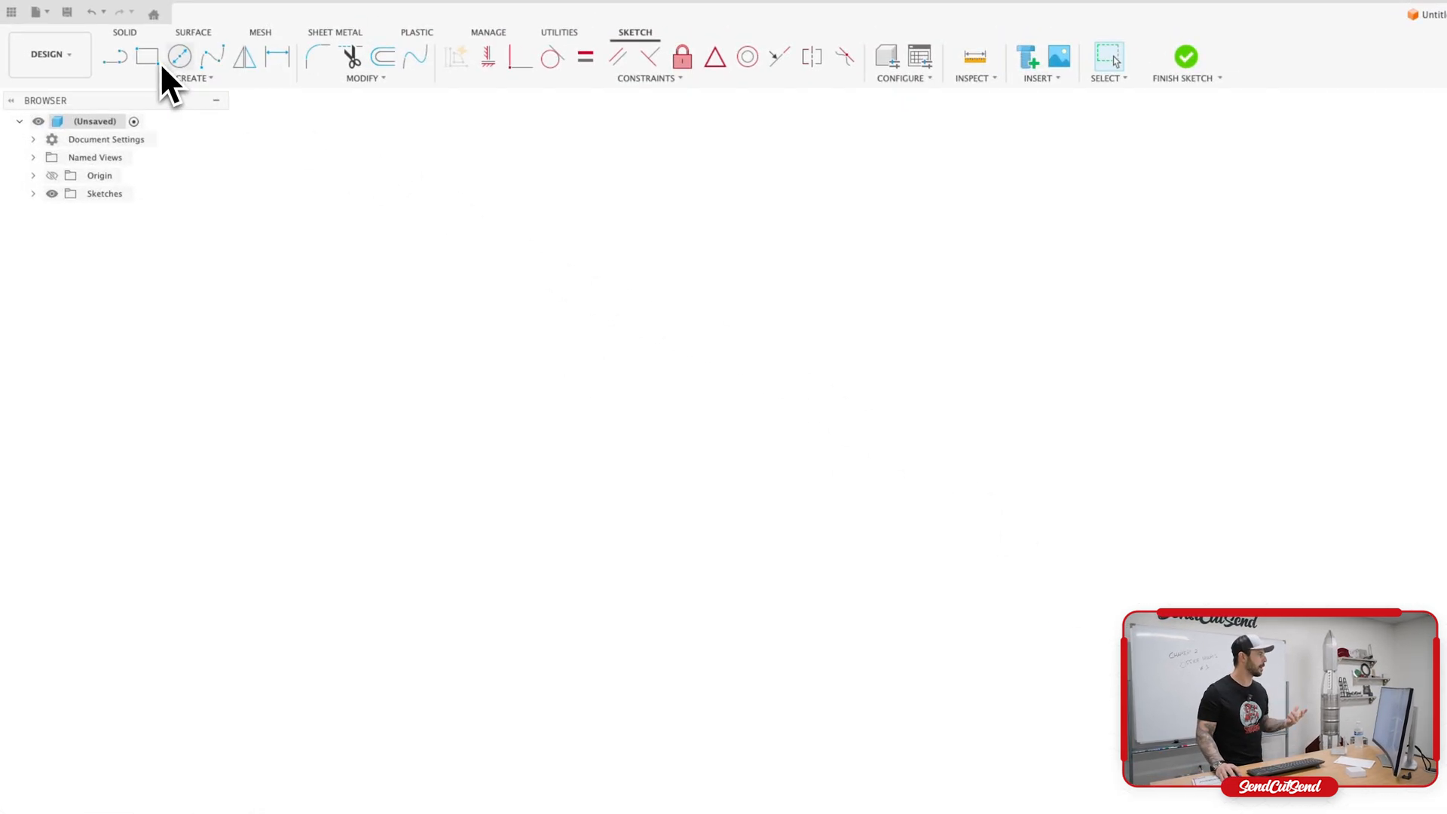
mouse_move(146, 55)
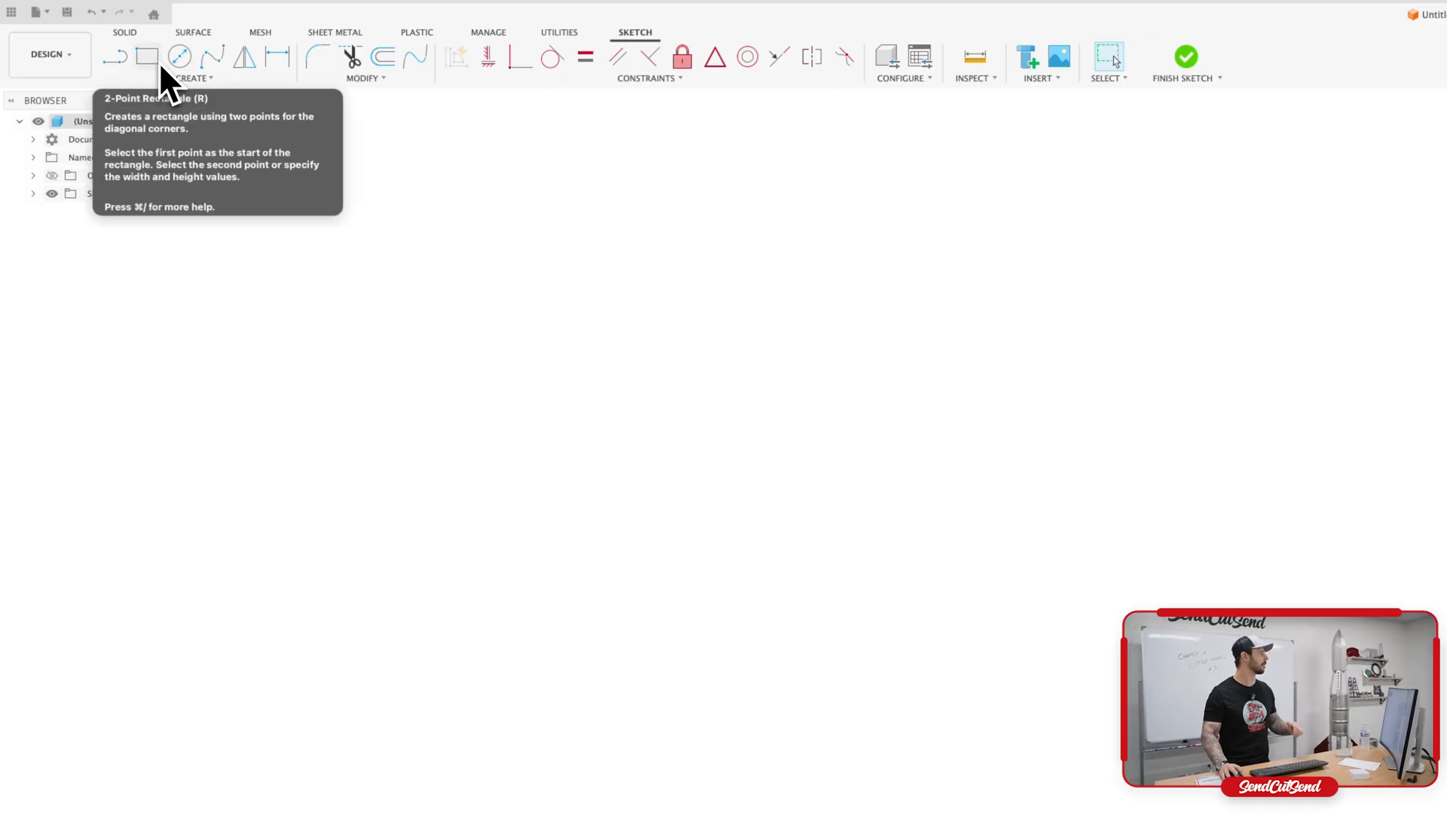
Start the 2-Point Rectangle tool to sketch a rough rectangle
click(146, 56)
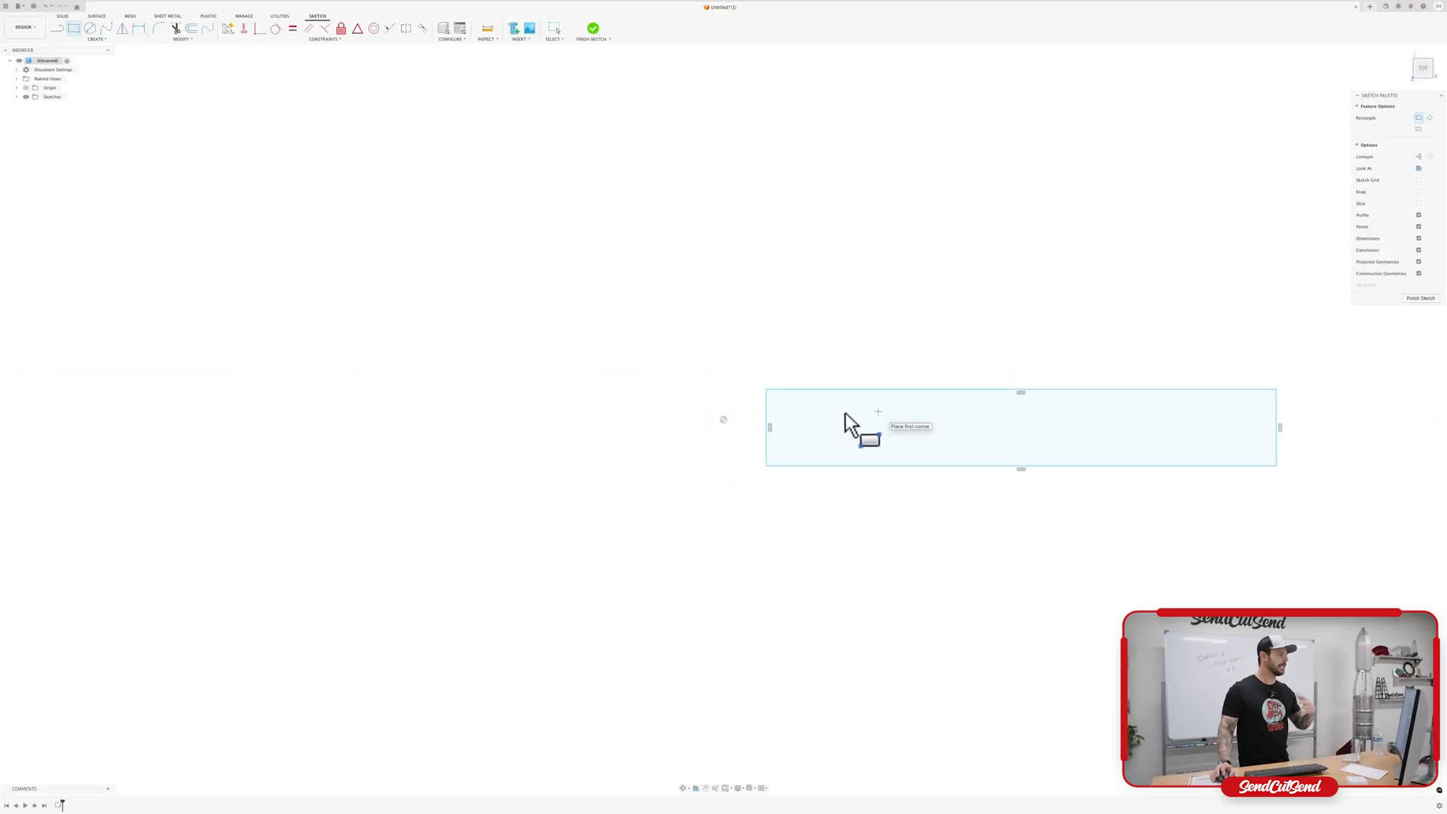
mouse_move(783, 433)
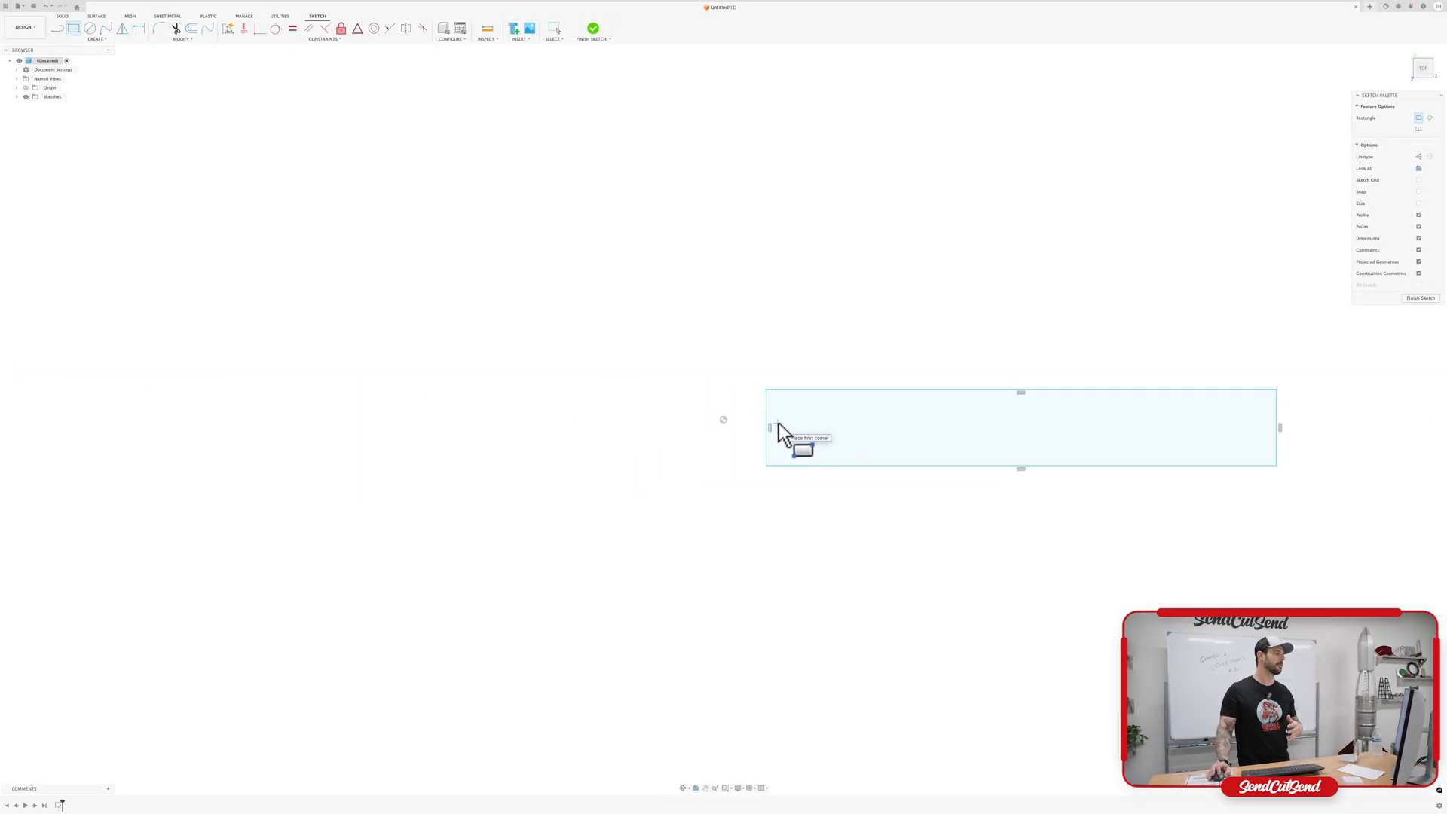
mouse_move(784, 434)
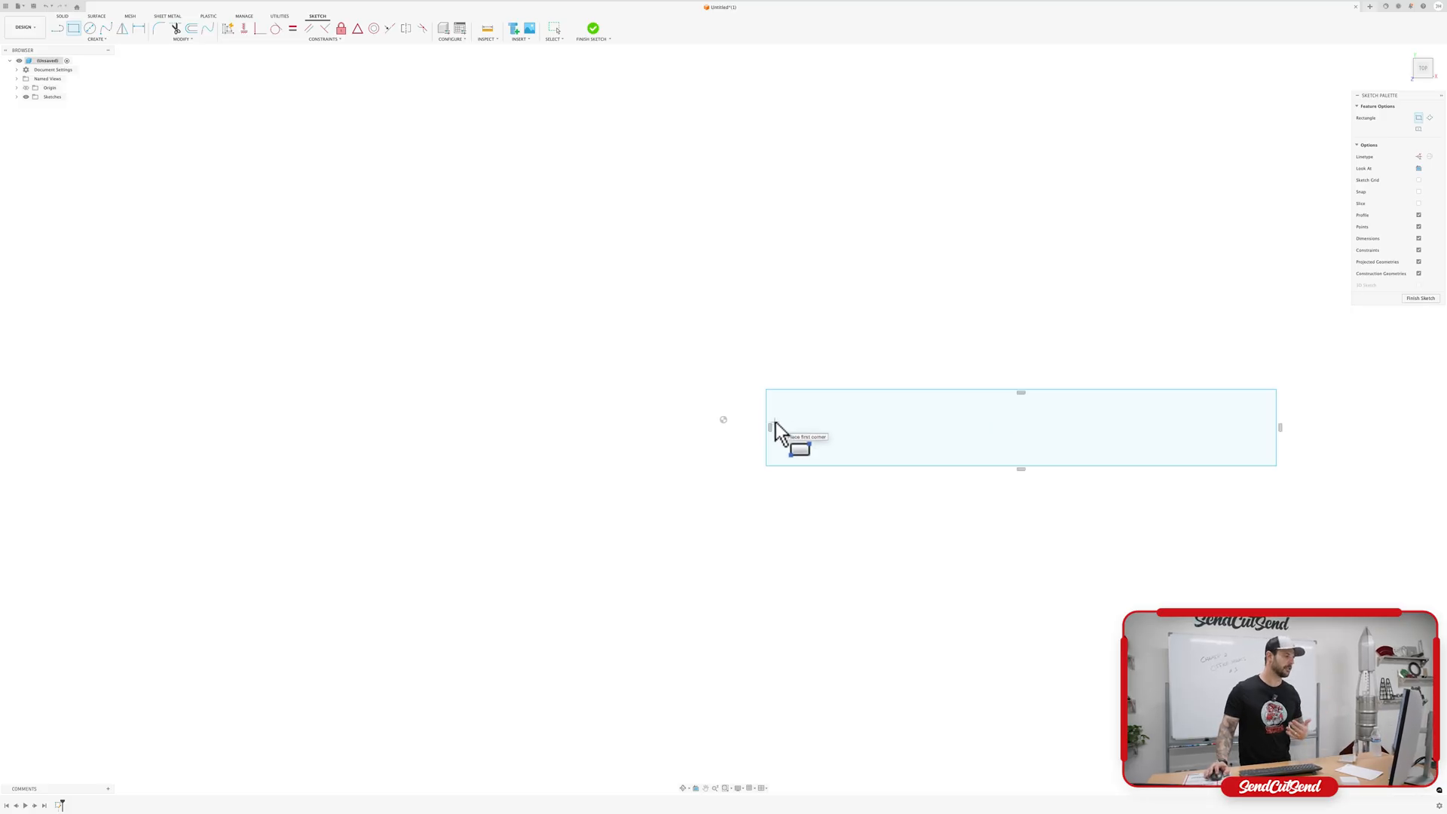
mouse_move(458, 179)
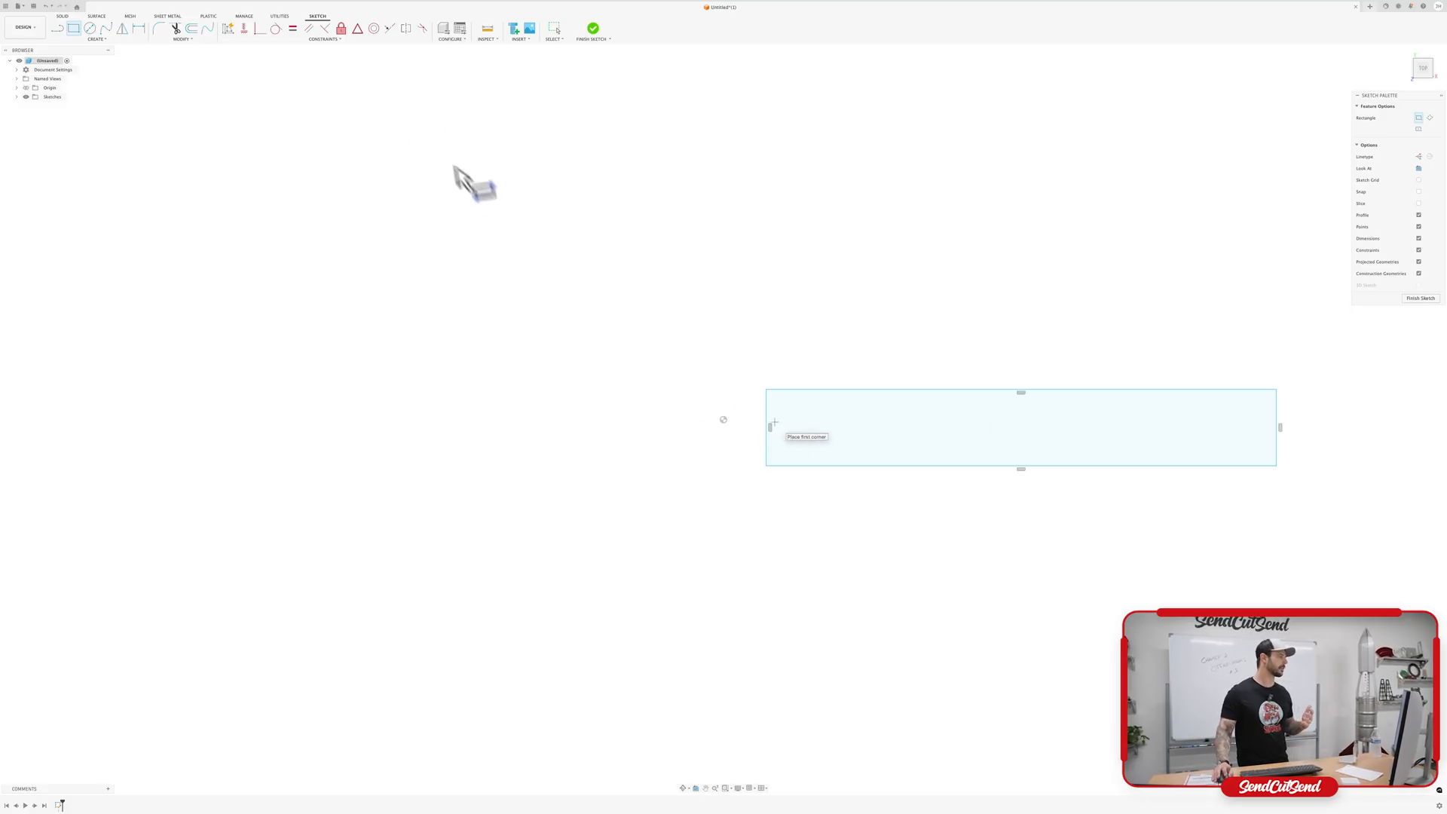
mouse_move(361, 74)
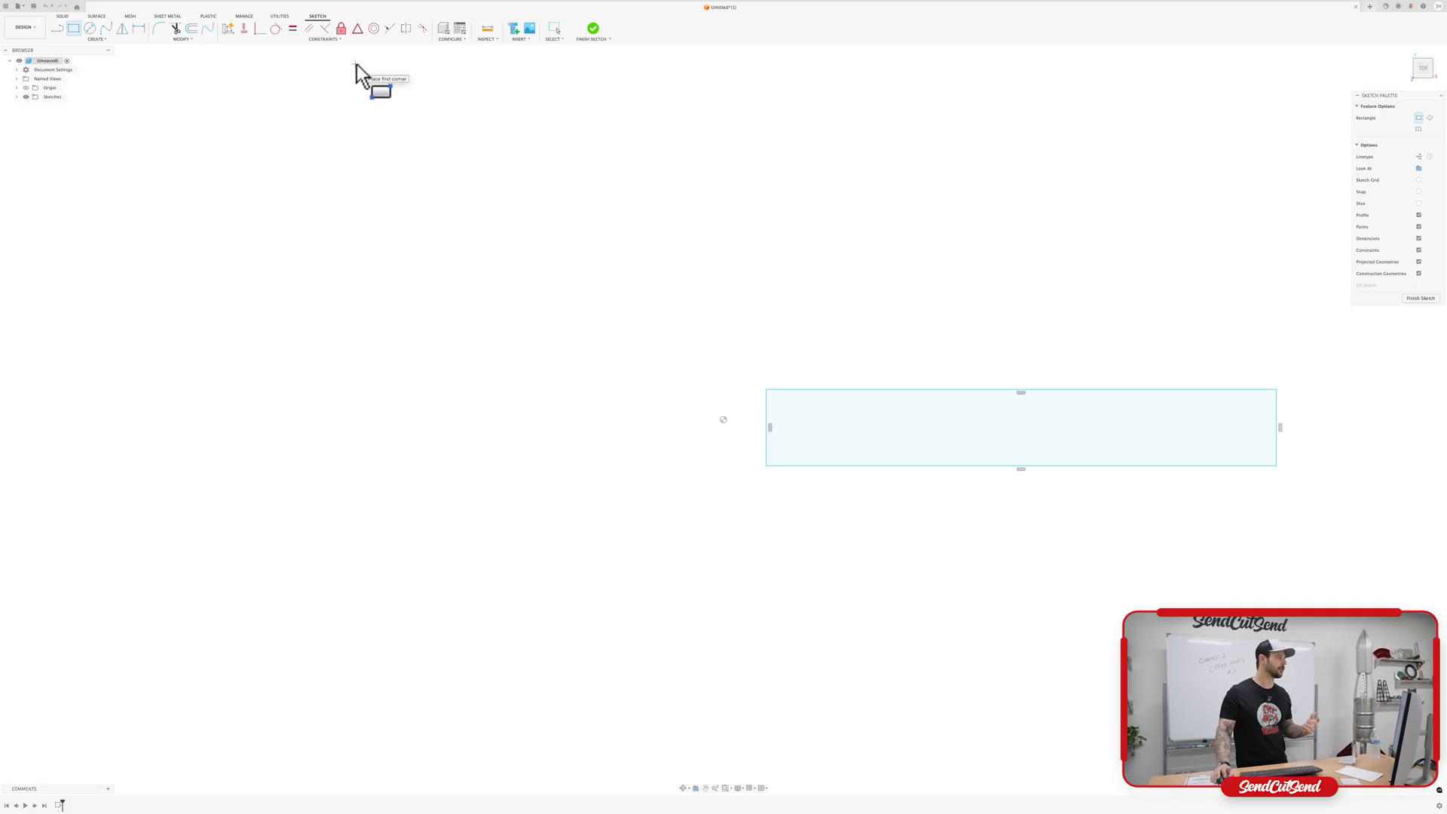
mouse_move(587, 296)
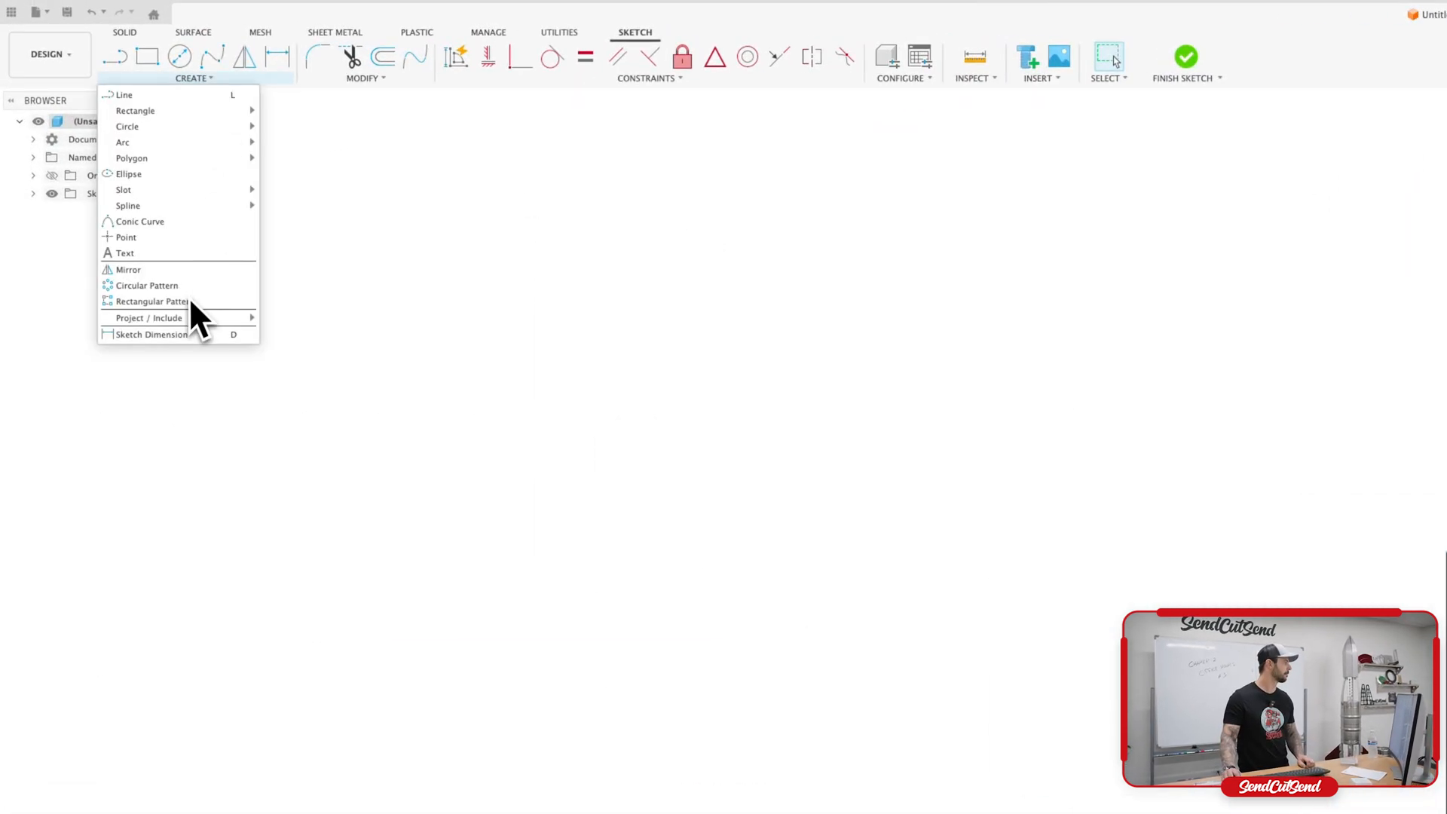
mouse_move(294, 83)
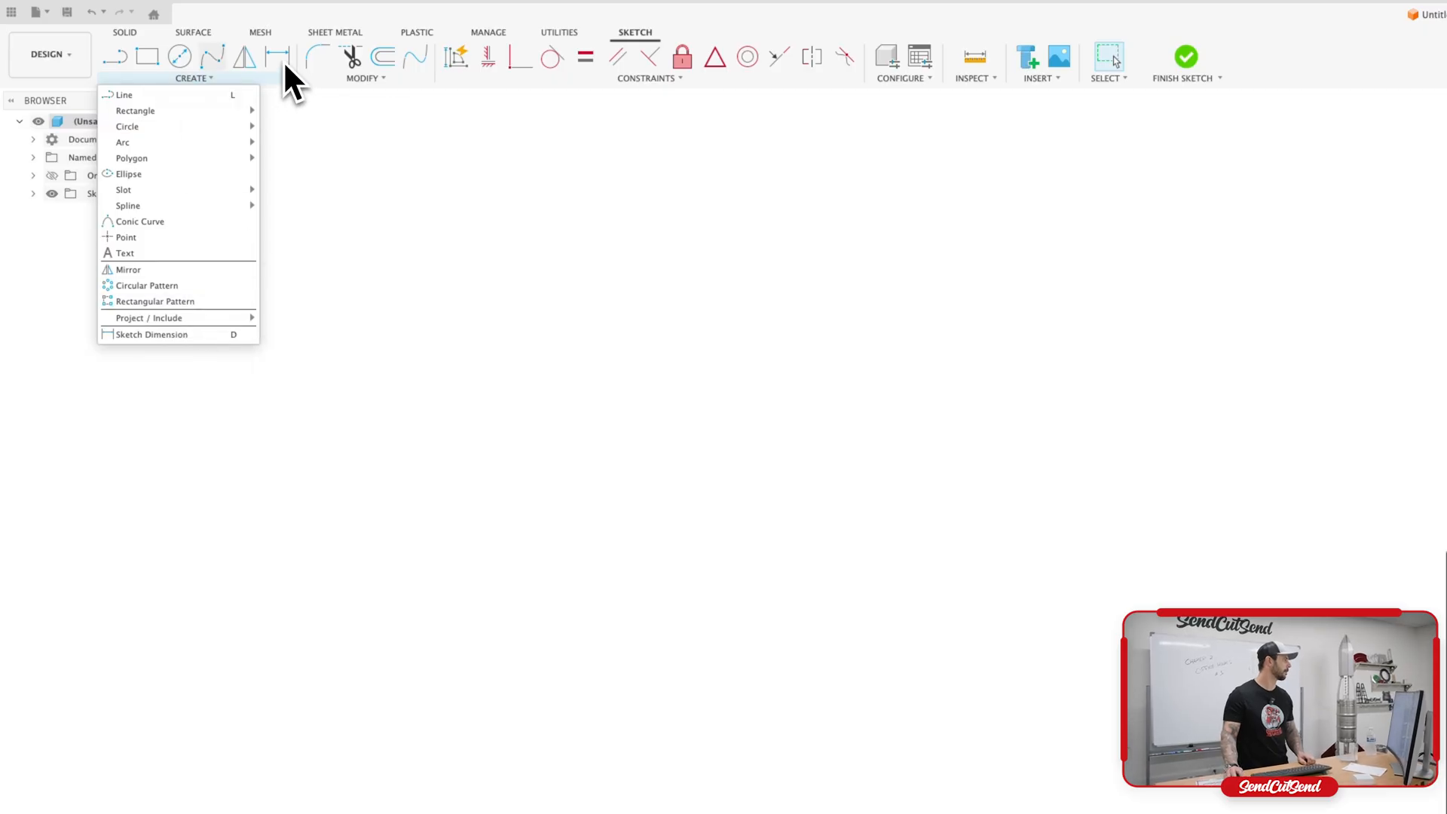
Dimension the rectangle's right side to set its 2.00 height
click(151, 334)
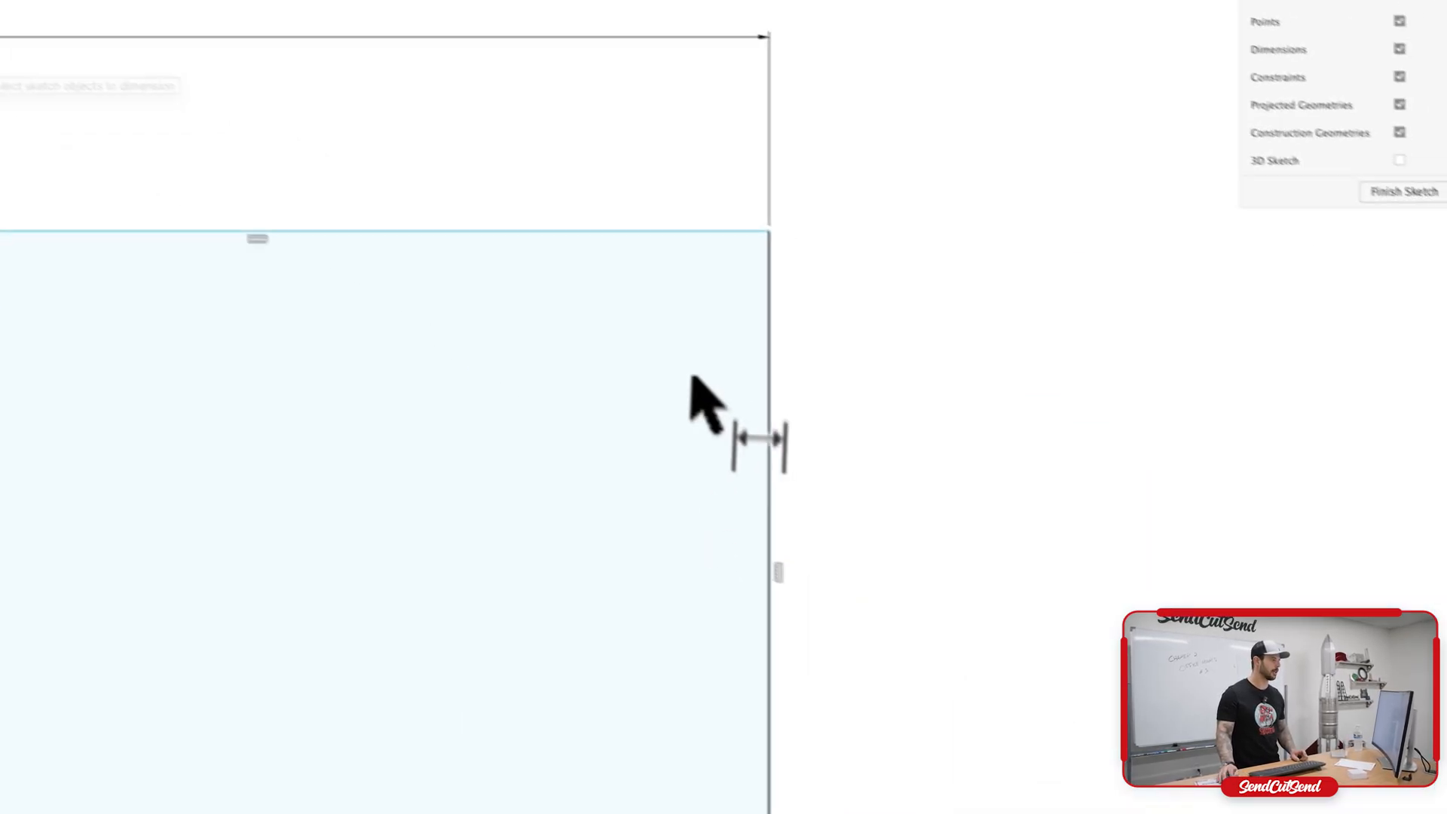
click(761, 443)
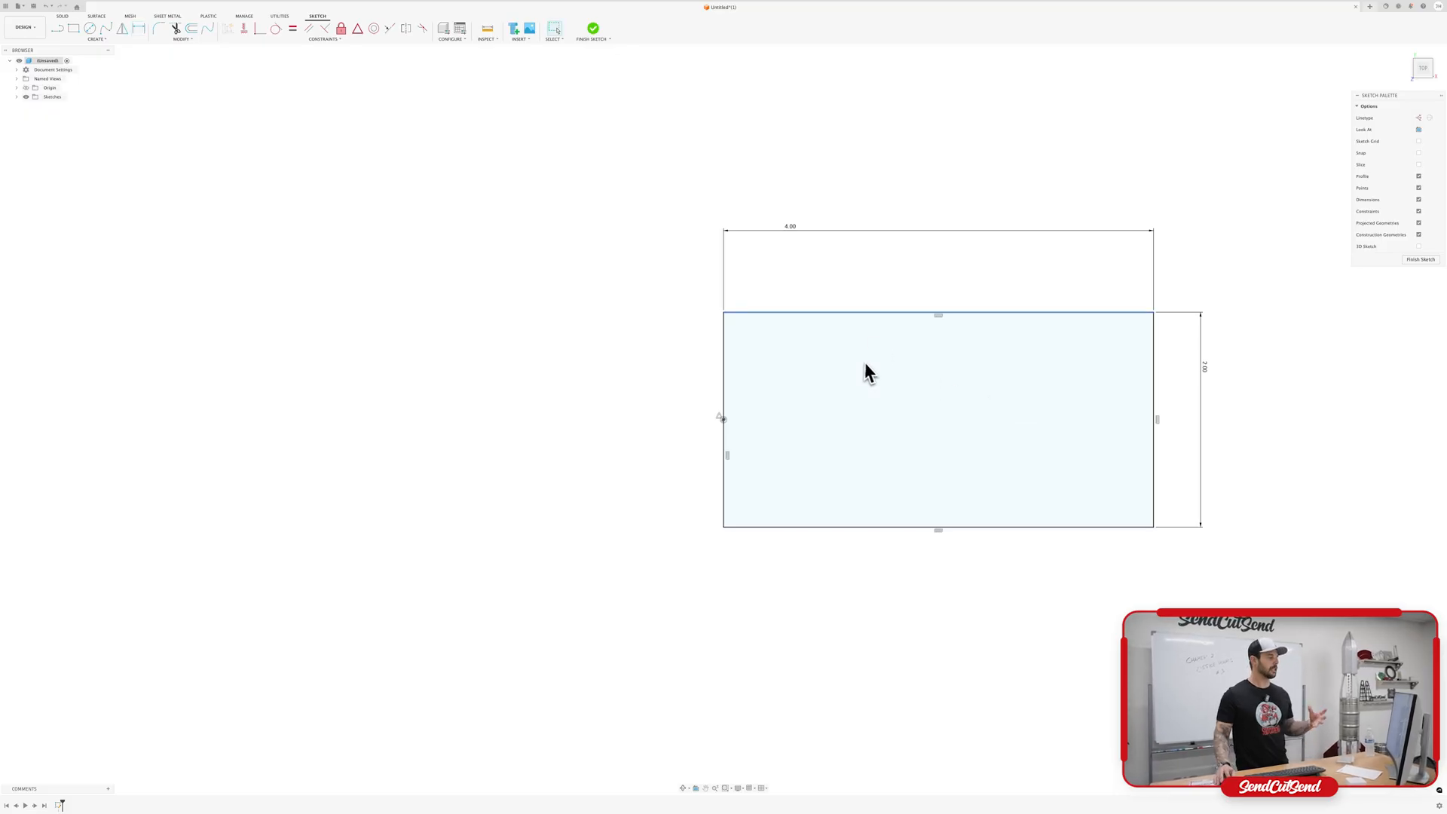
mouse_move(975, 401)
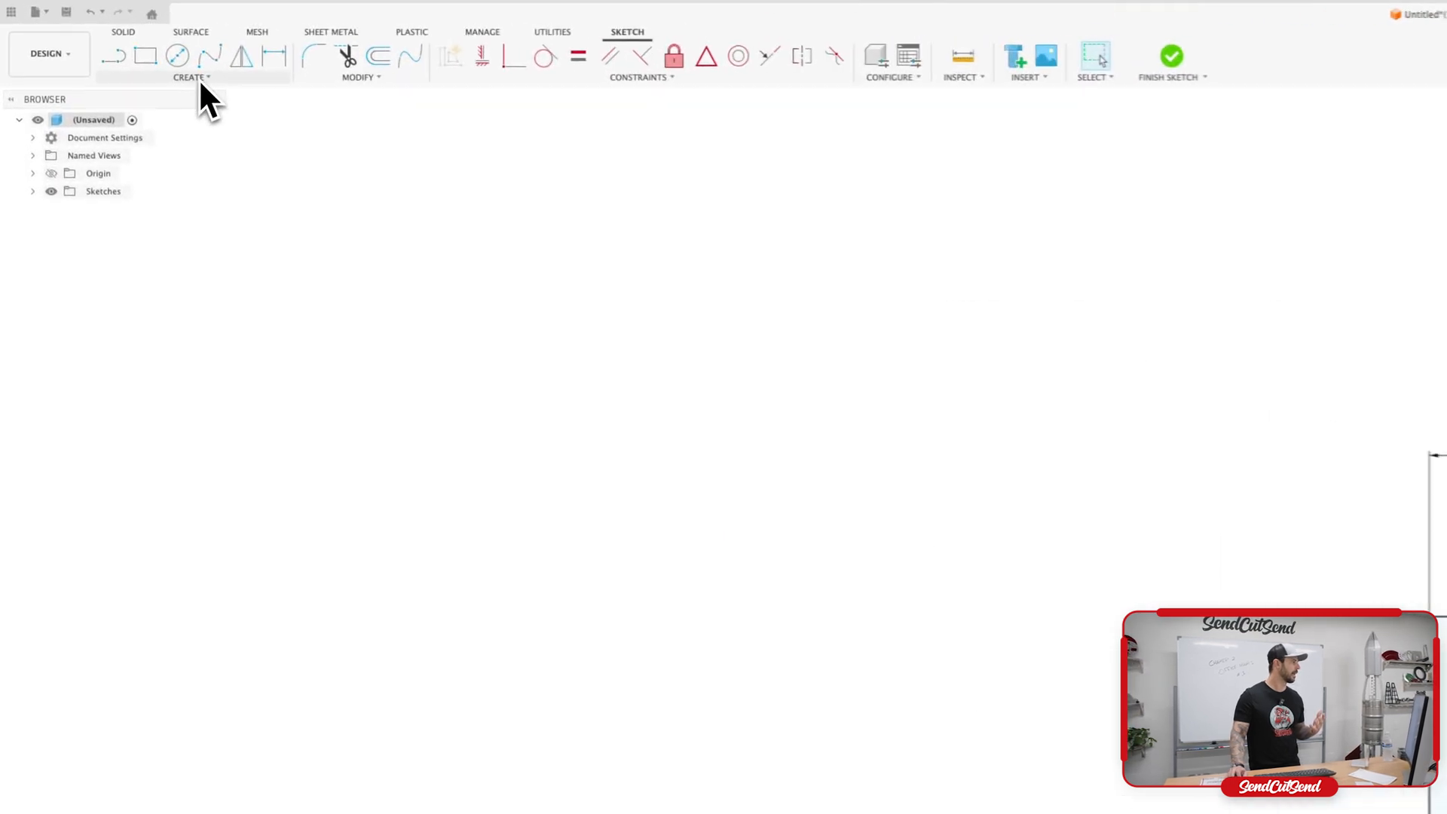
Start the Line tool for the horizontal construction centreline
click(192, 77)
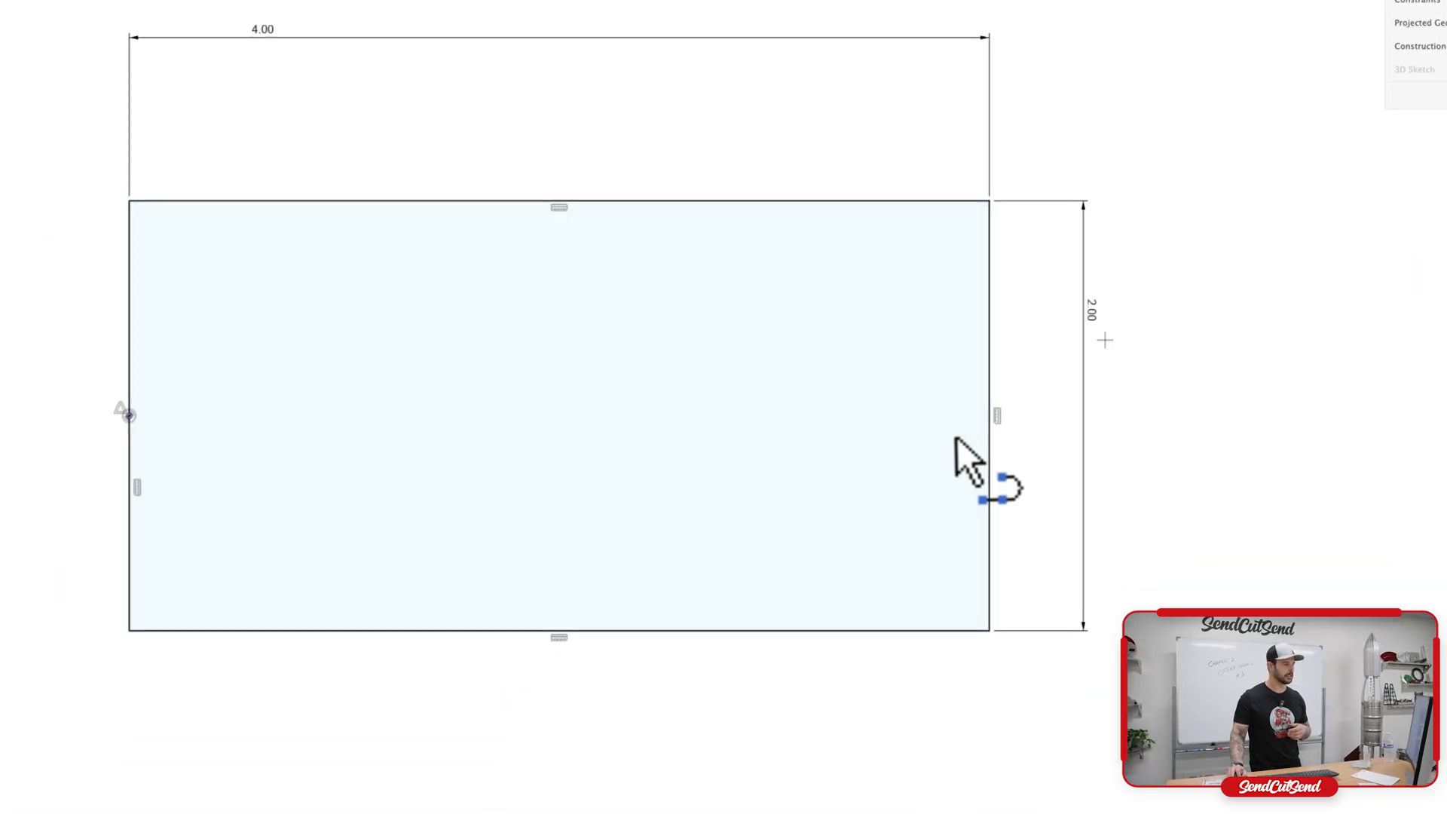
mouse_move(982, 420)
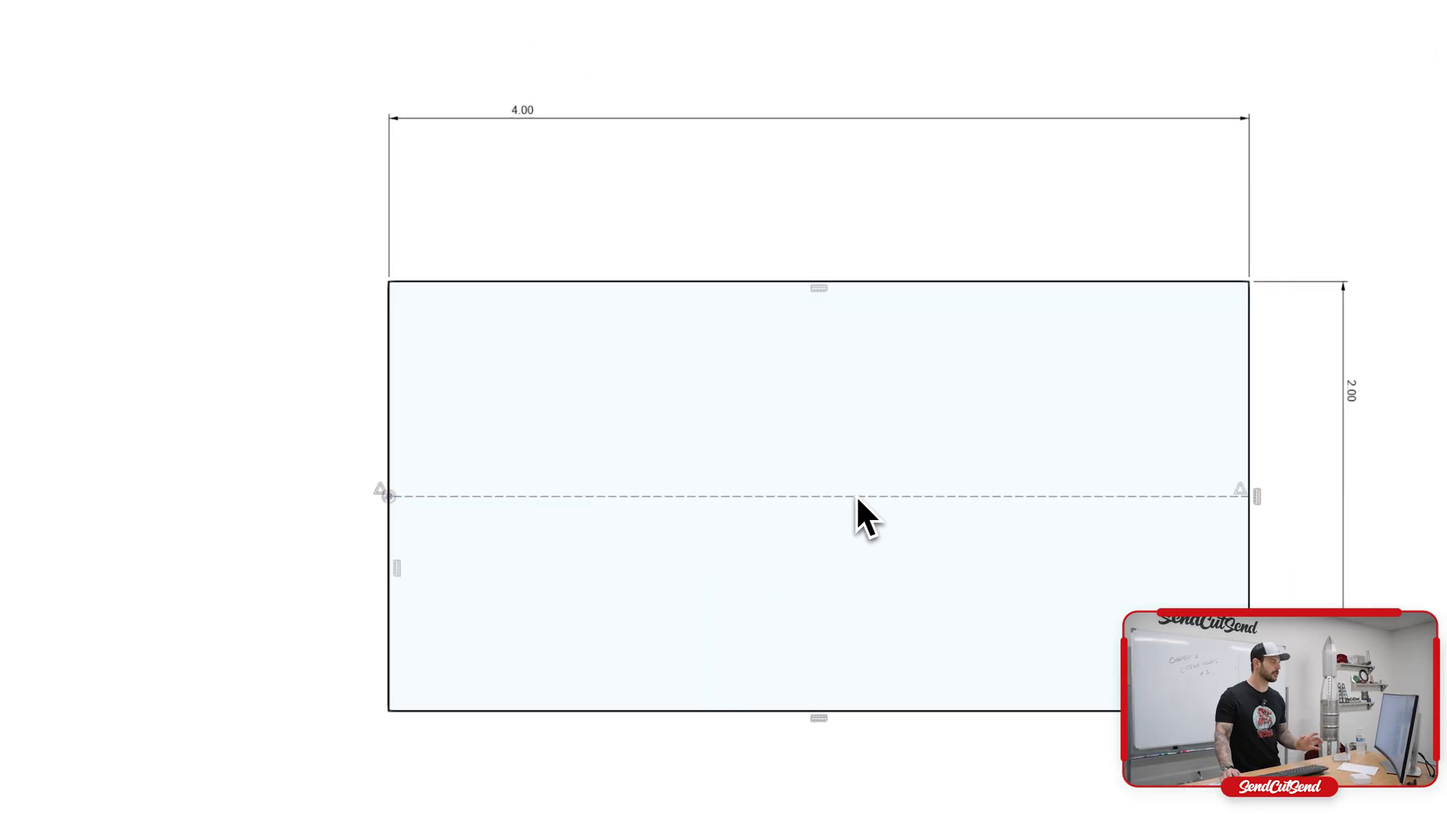
mouse_move(1061, 499)
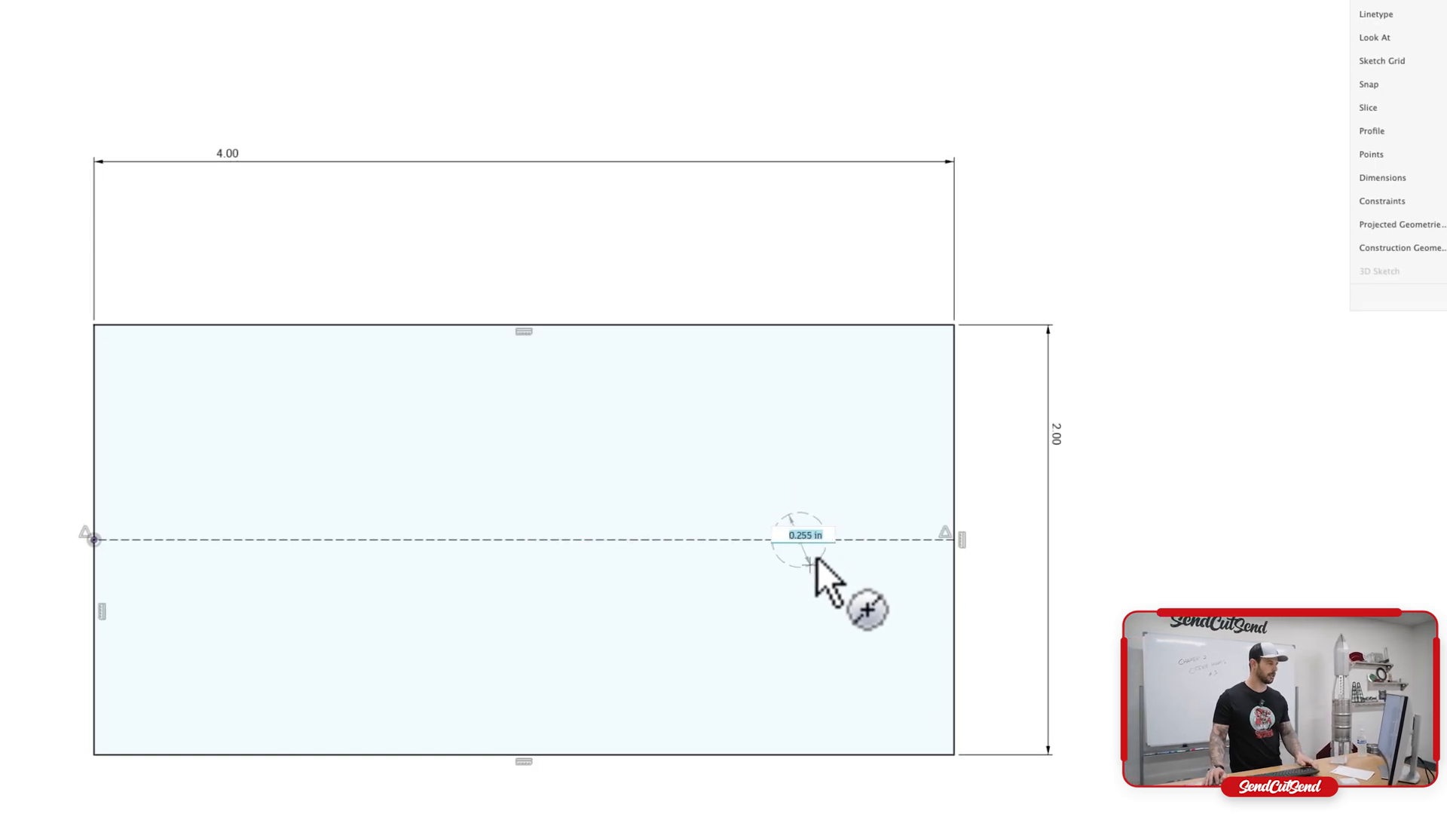
Place a circle centred on the centreline near the rectangle's right end
click(799, 540)
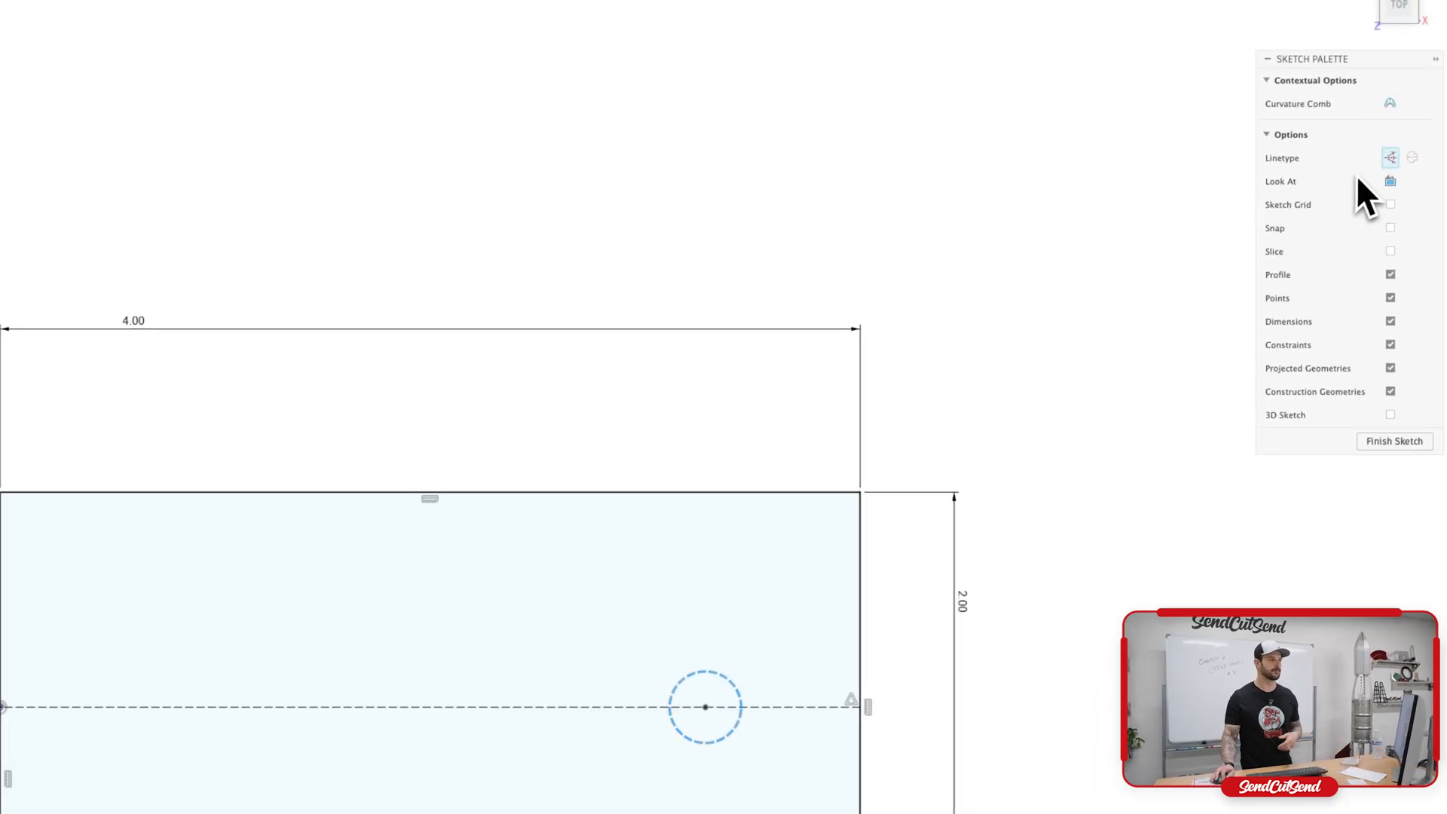
mouse_move(1390, 157)
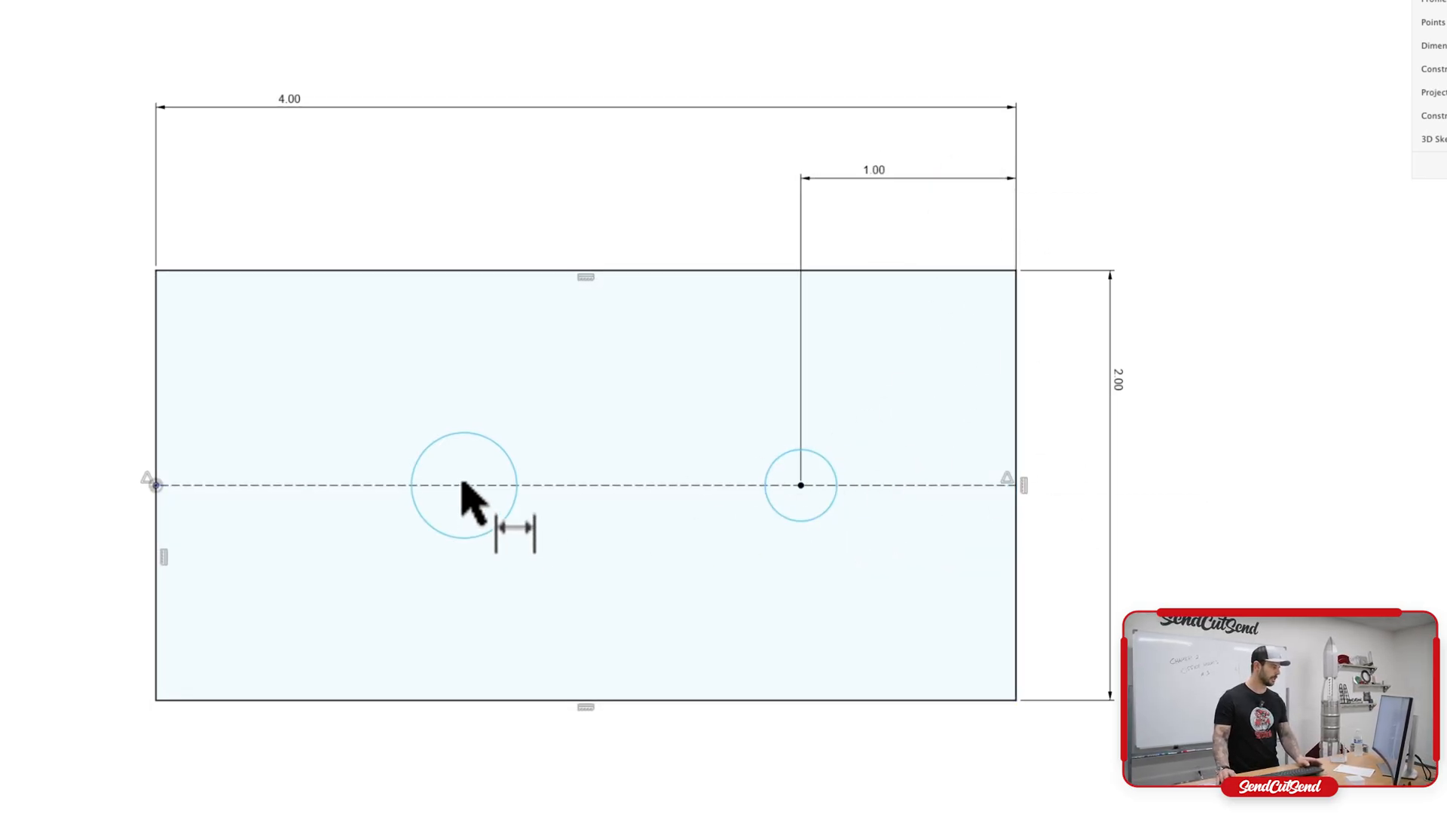
mouse_move(891, 278)
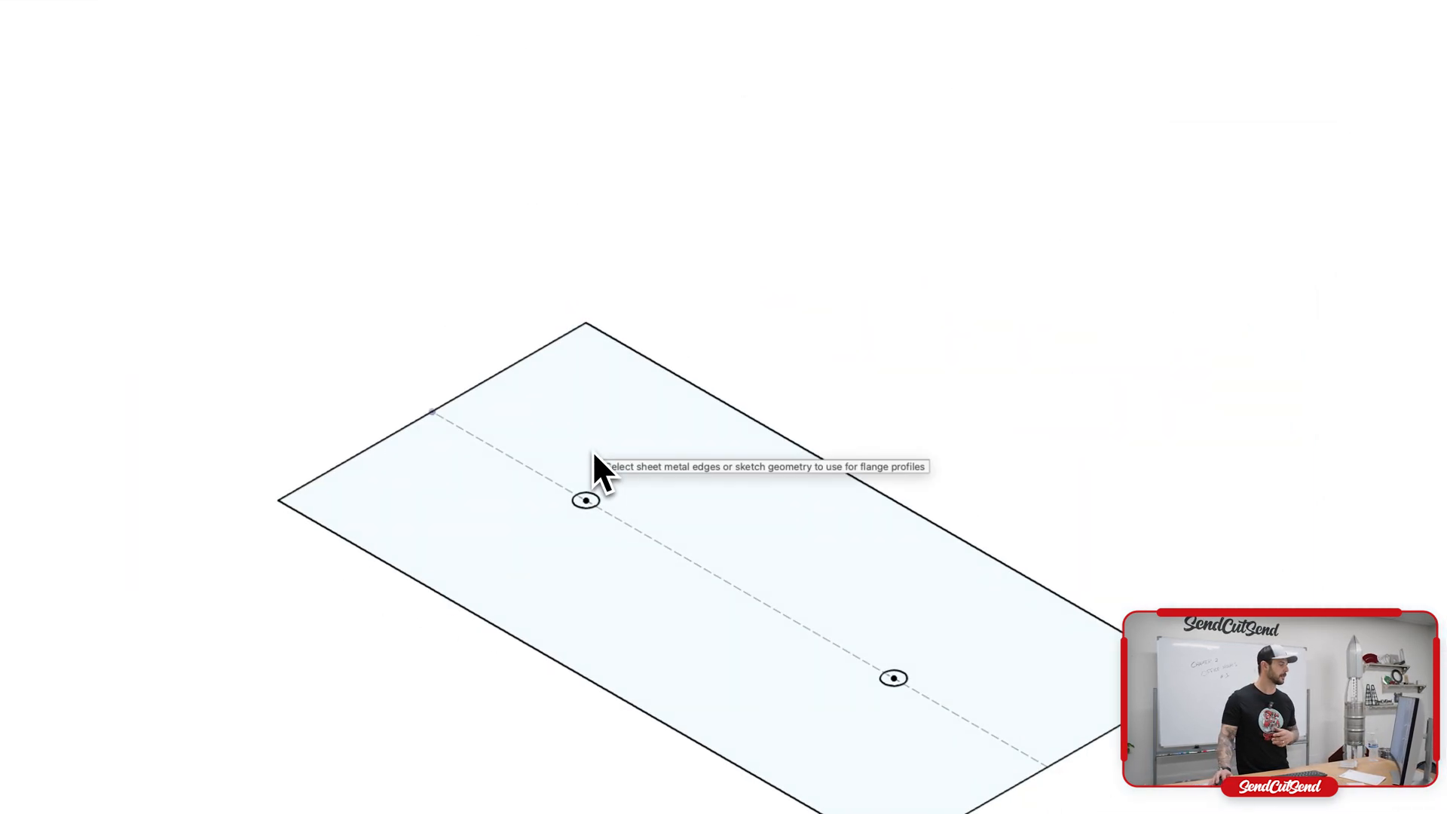
Create a base flange from the rectangle profile as a new component in .125" 5052 H32 Aluminum
click(583, 501)
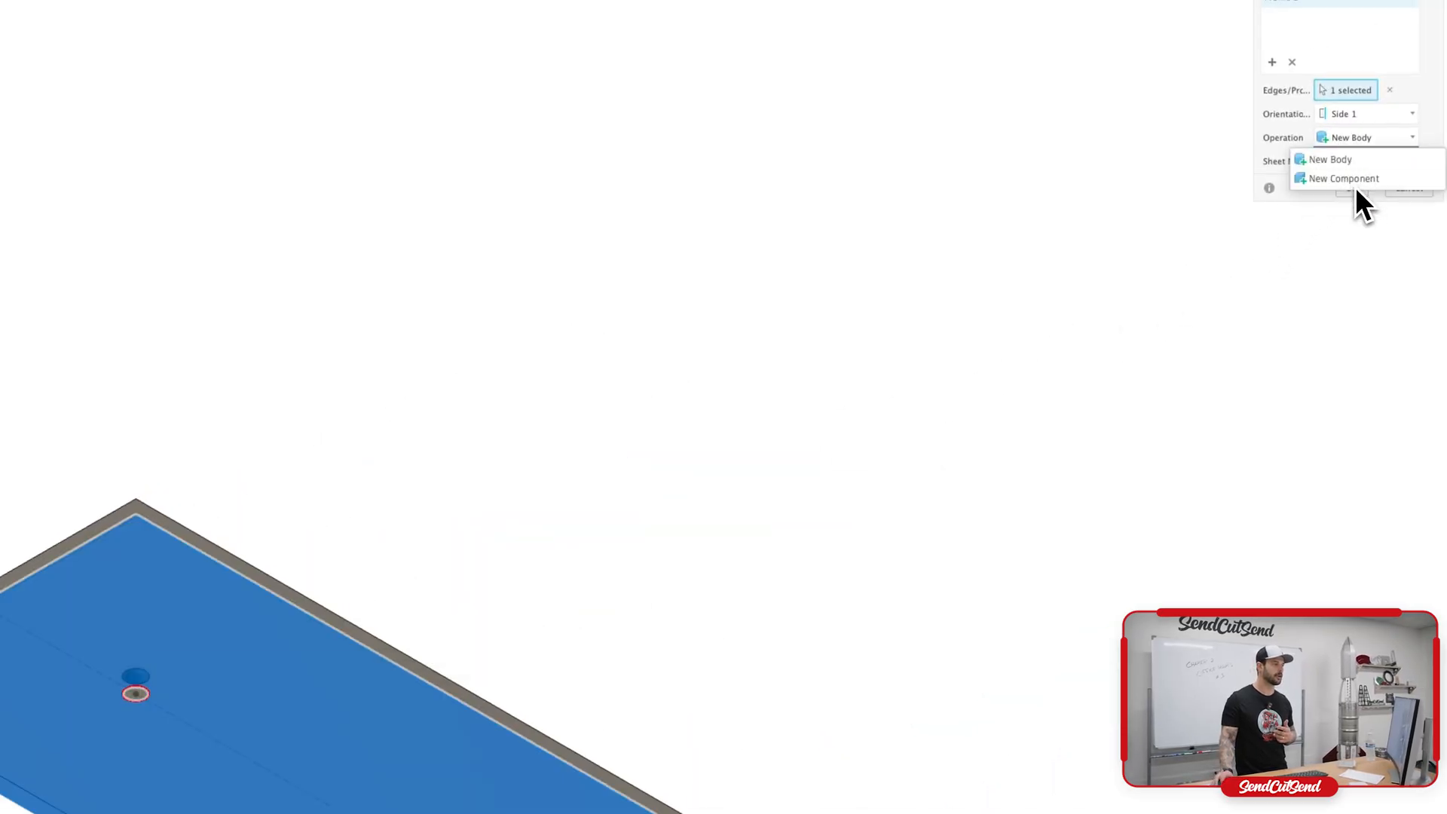
click(1343, 177)
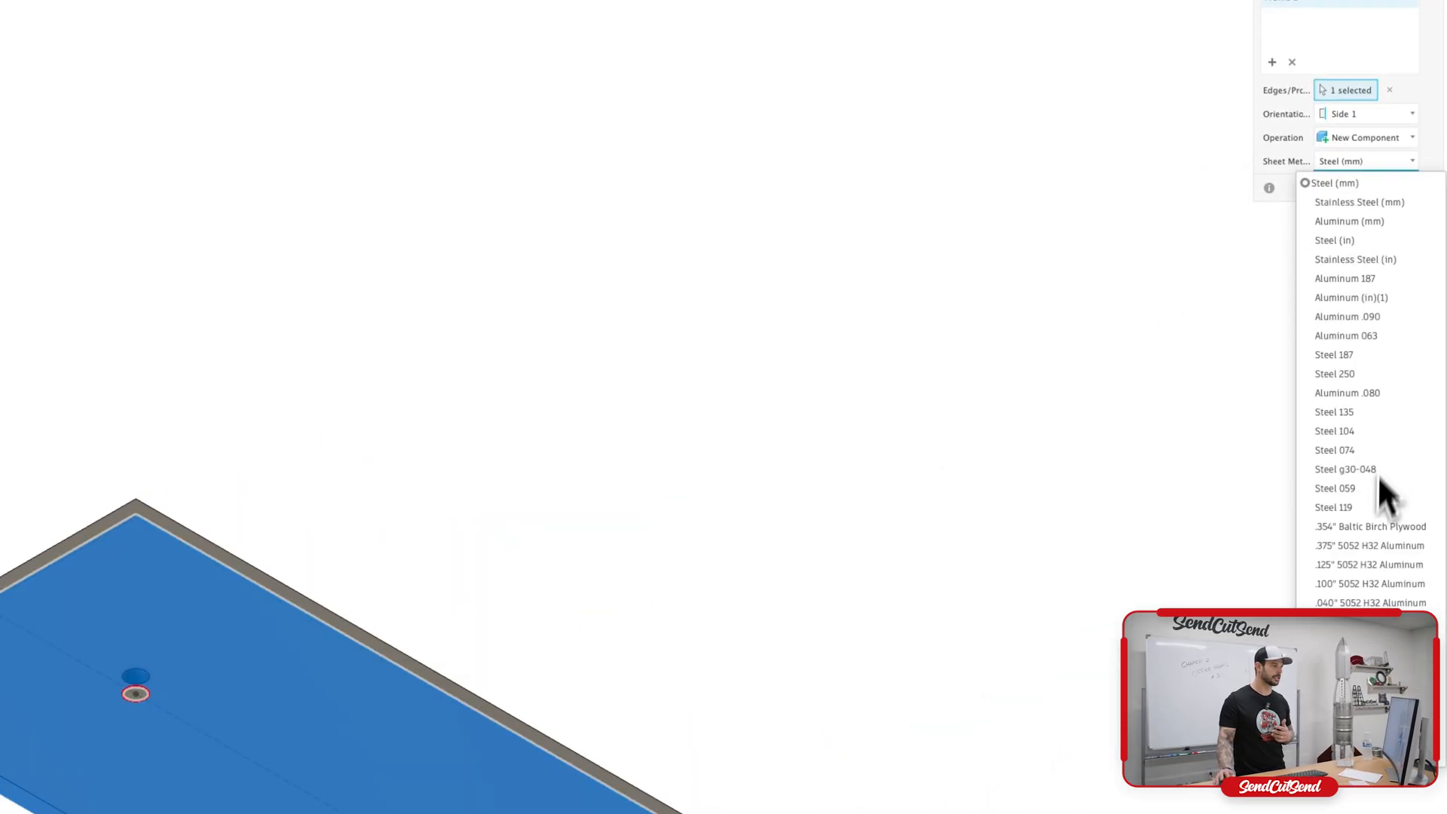
mouse_move(1370, 563)
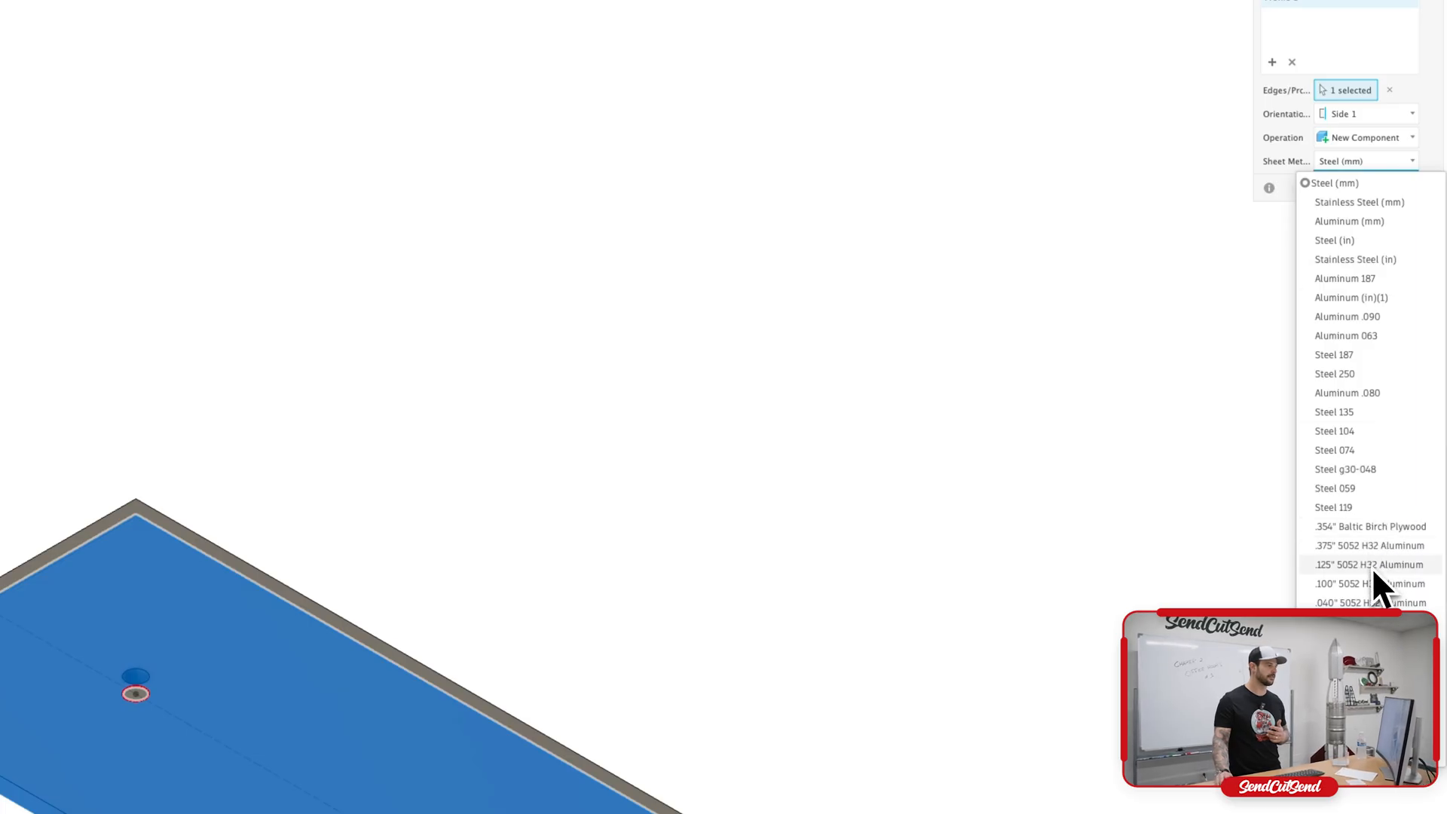
click(1370, 564)
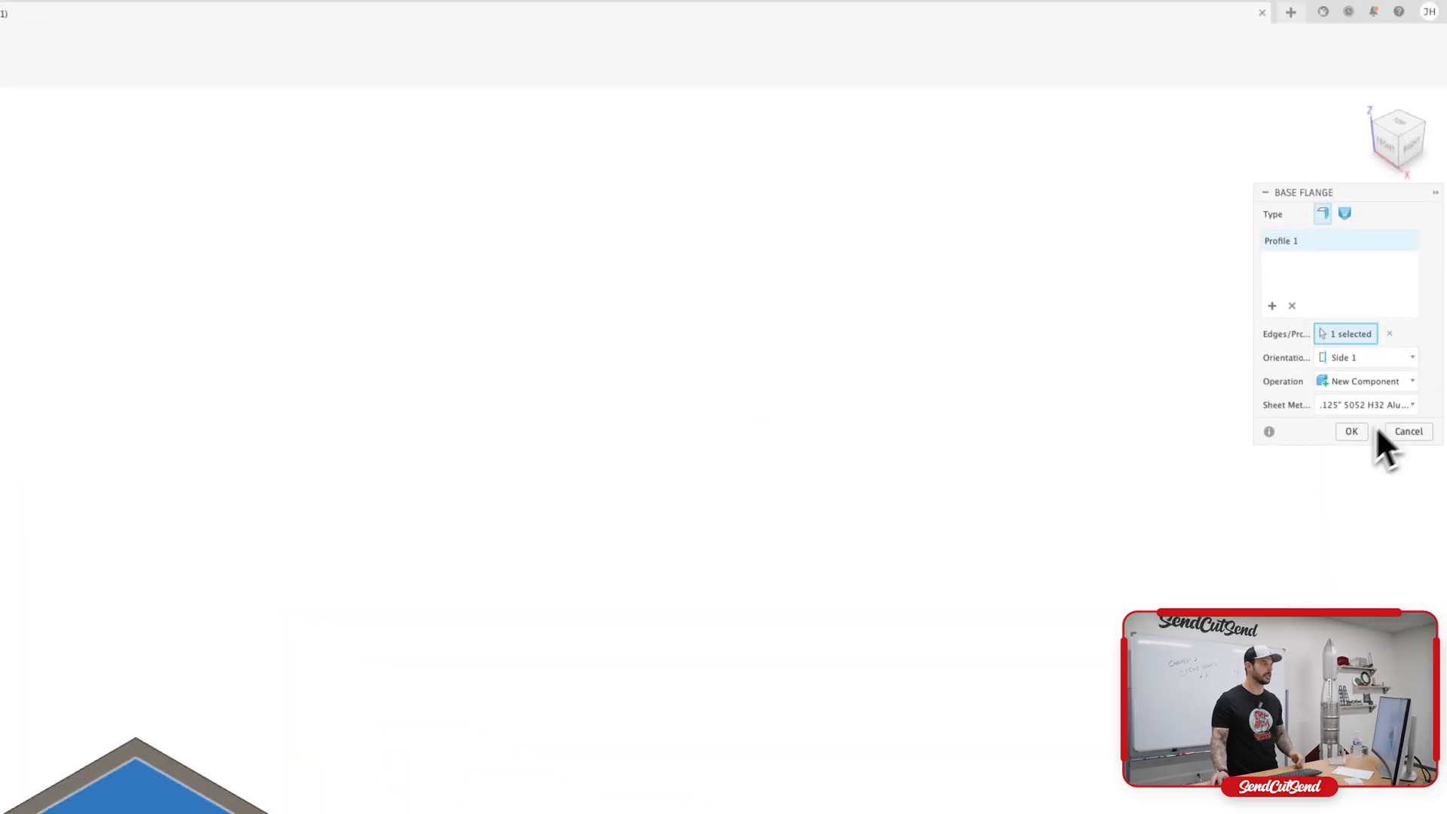
mouse_move(1356, 457)
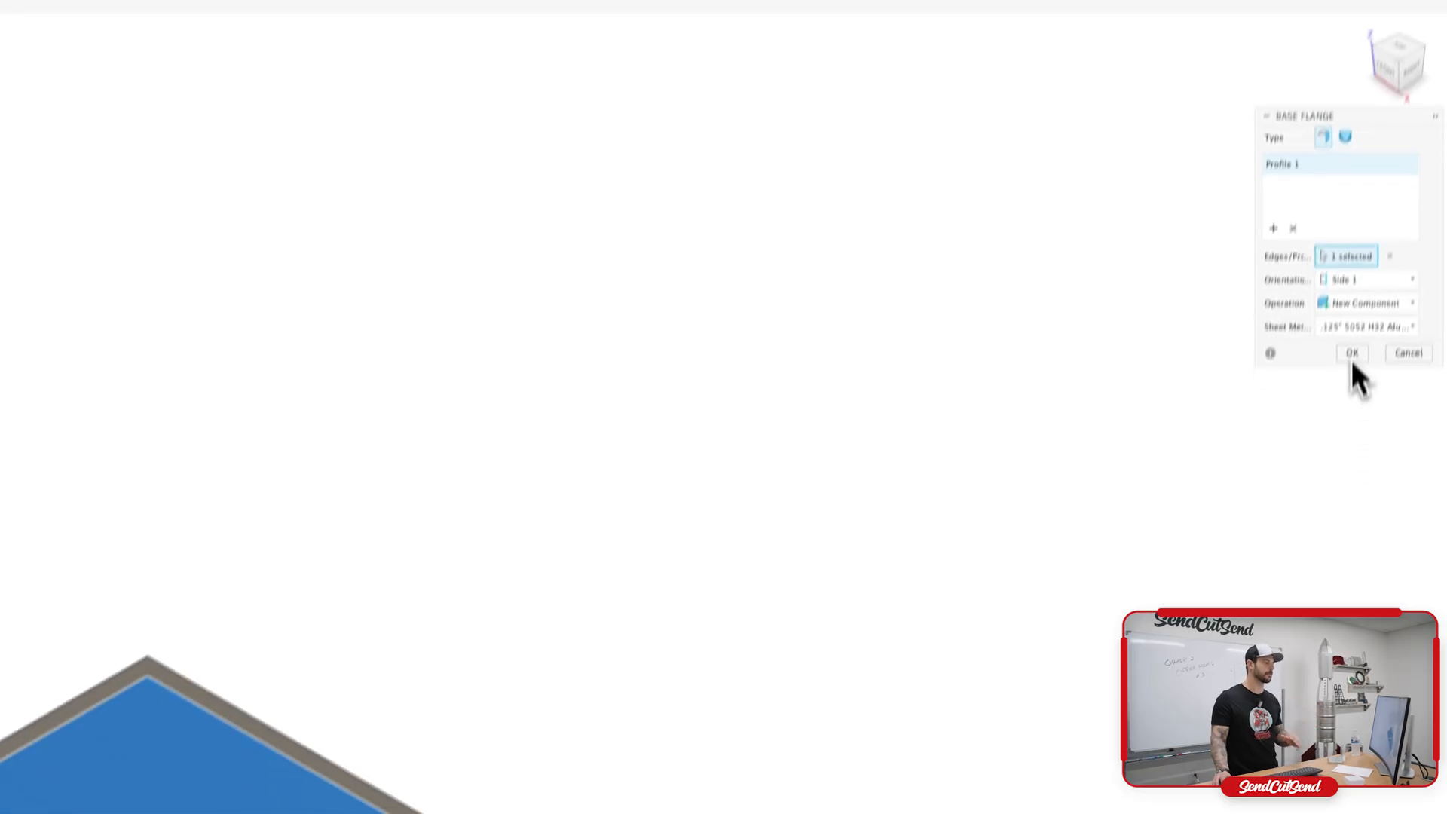
click(1352, 352)
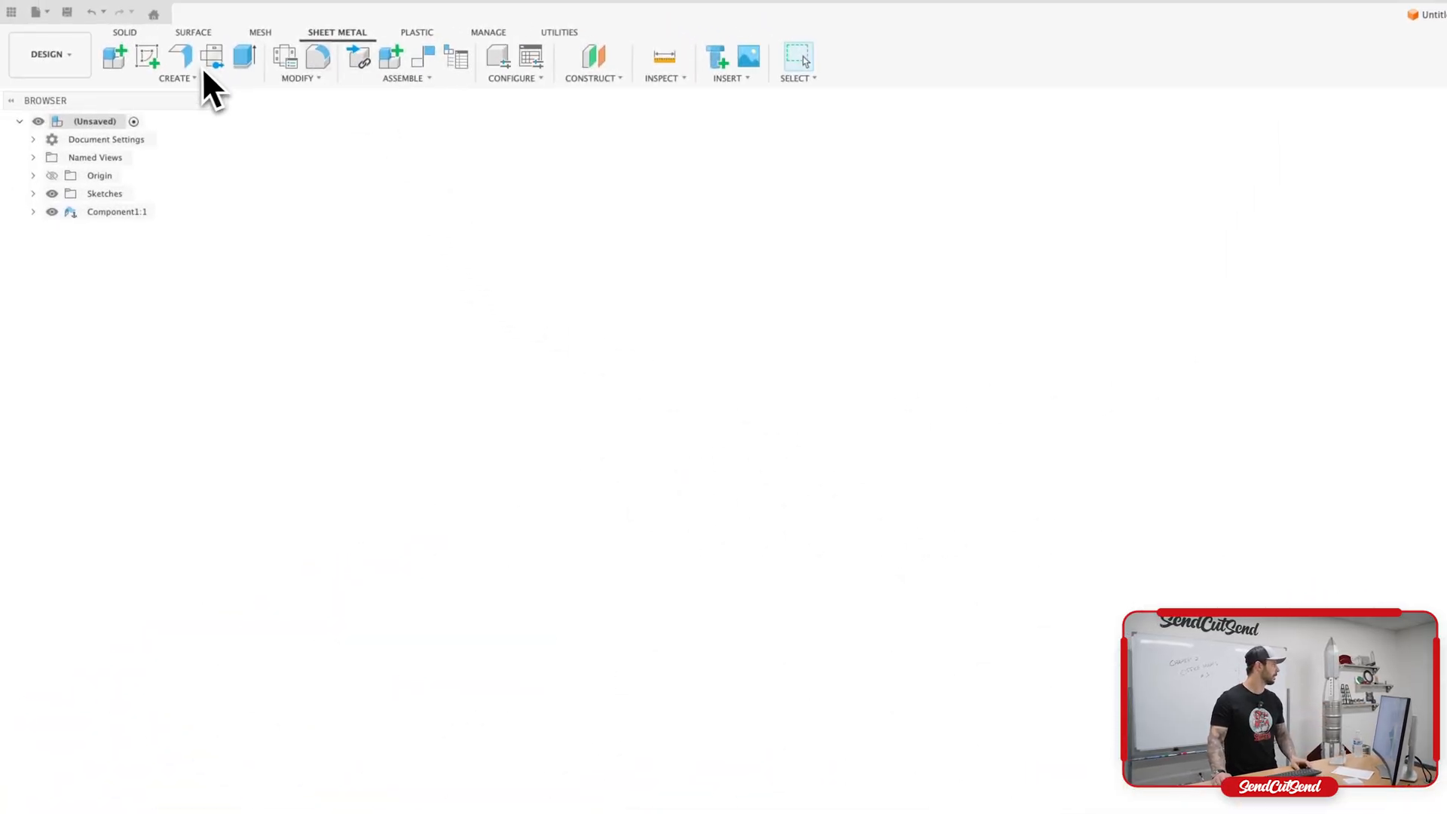
mouse_move(190, 74)
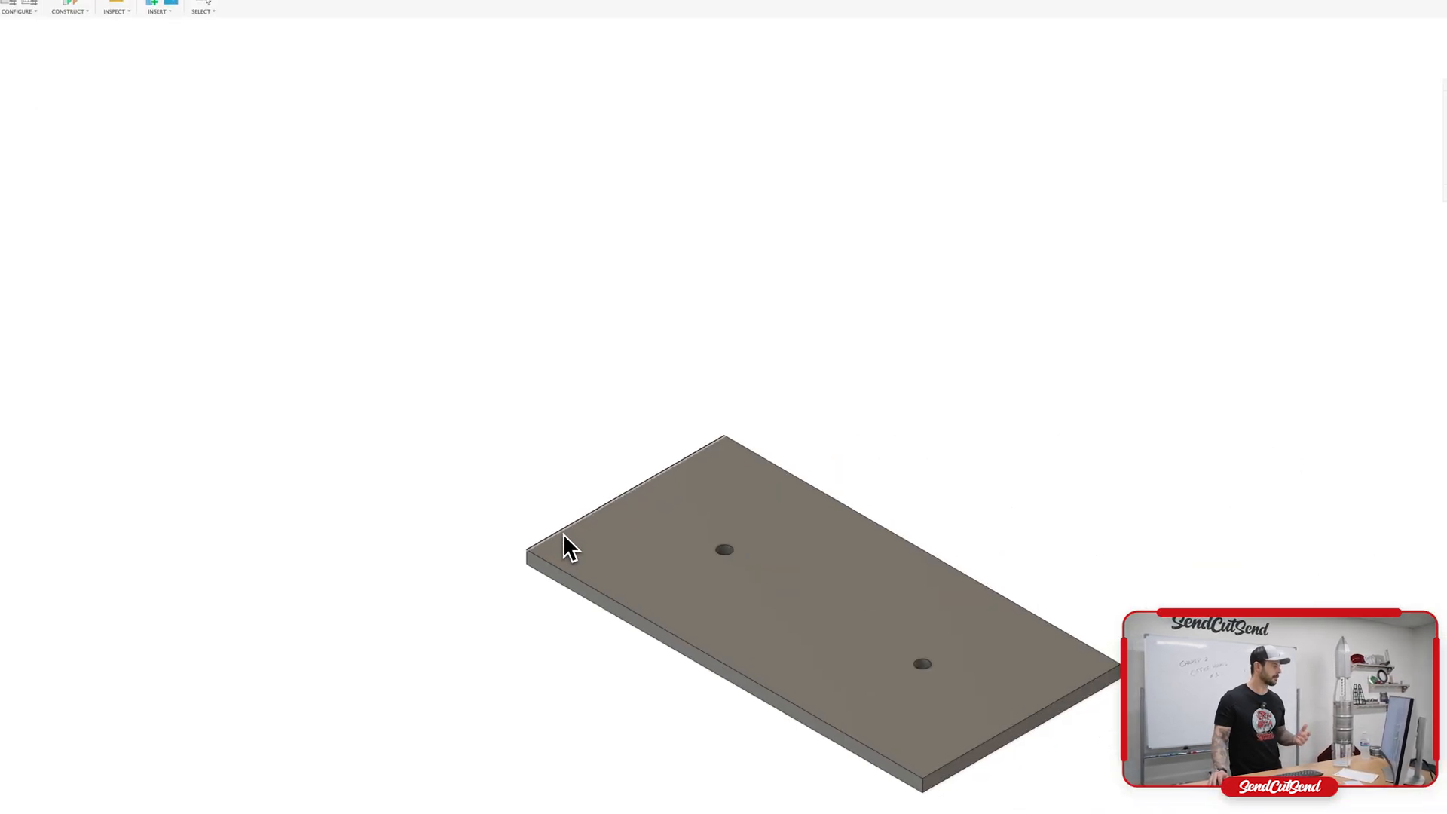
Bend a 90-degree flange of height 6 up from the plate's end edge, viewed from the front
click(626, 486)
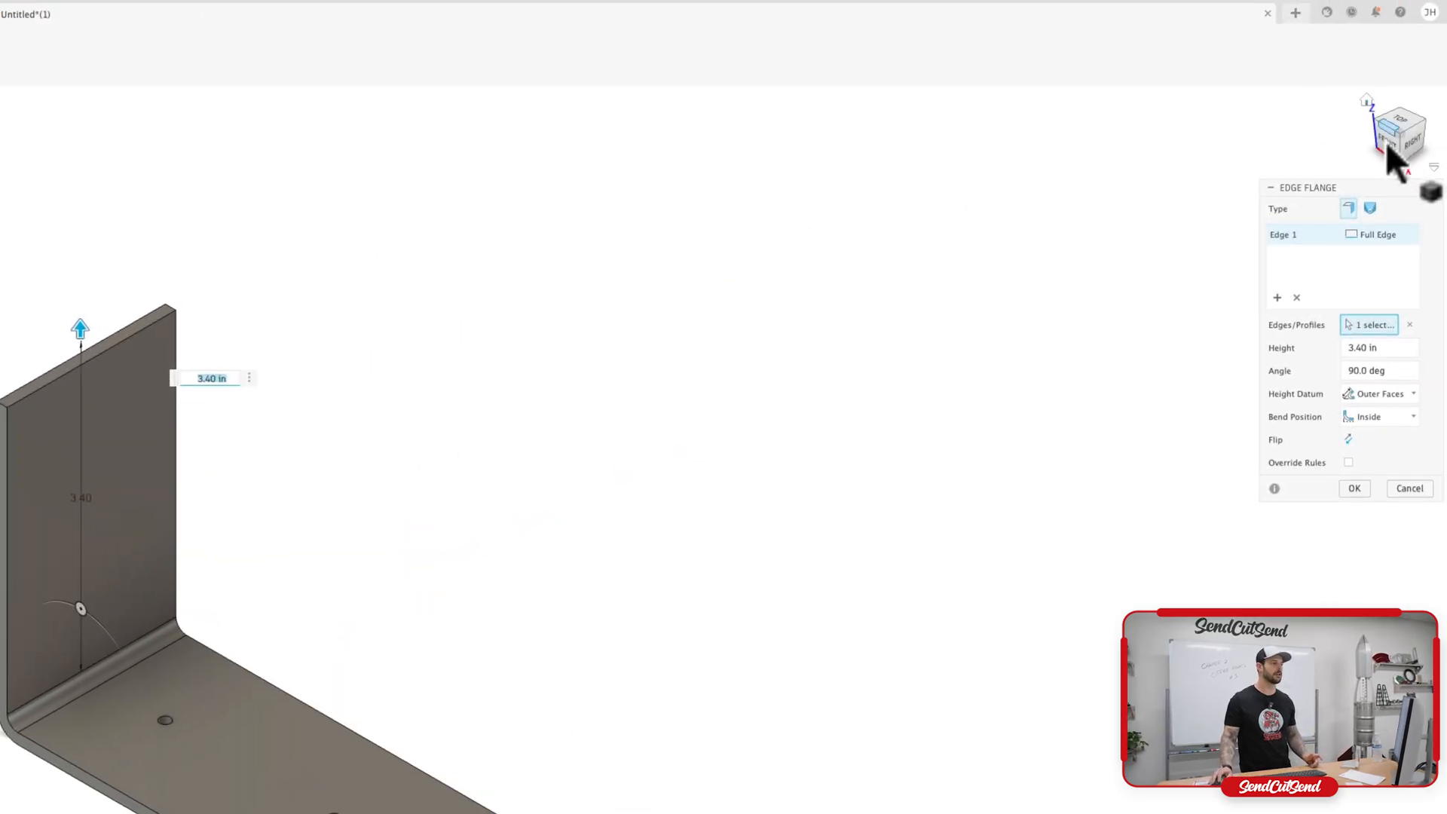
click(1400, 133)
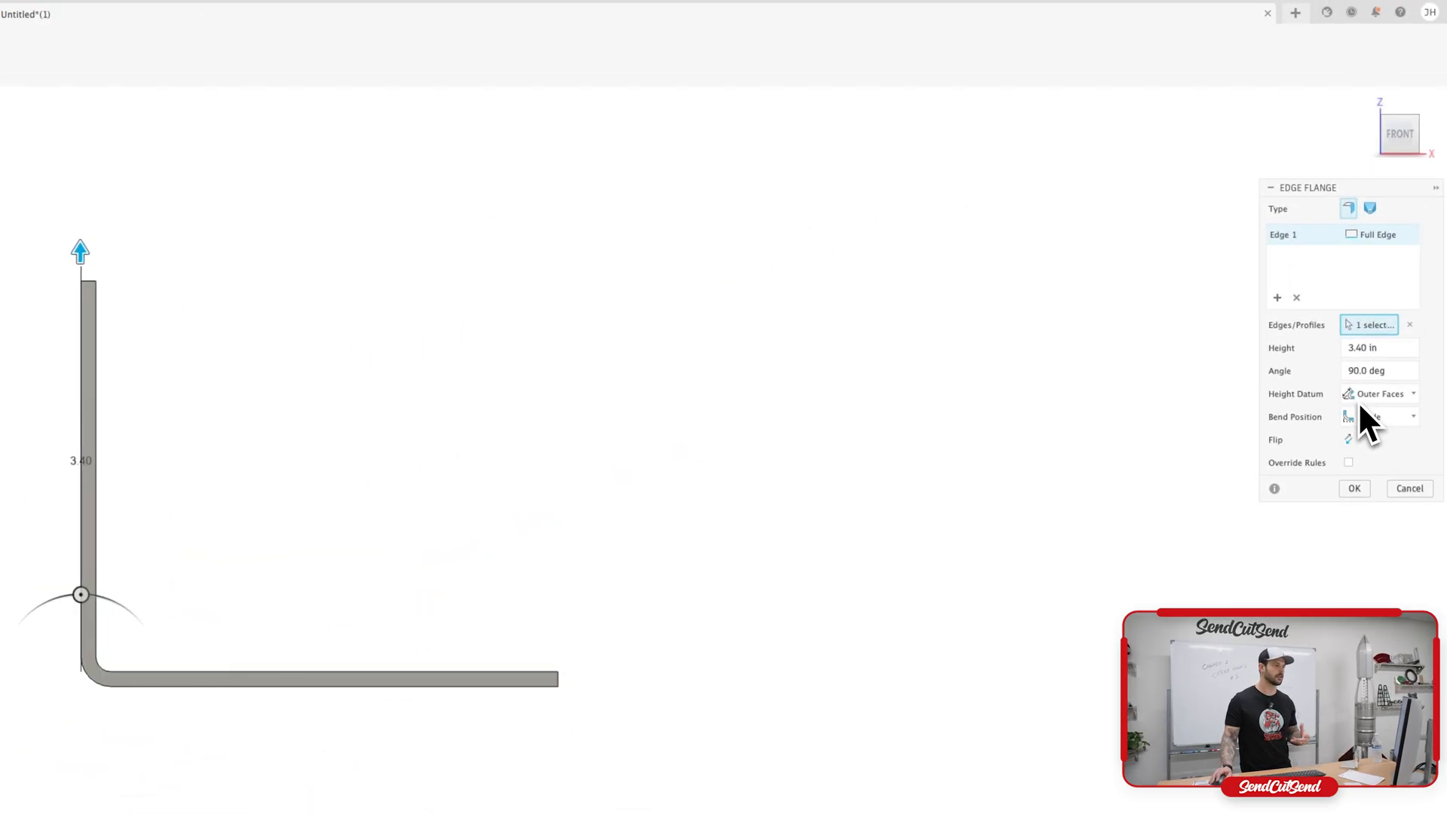
click(1379, 416)
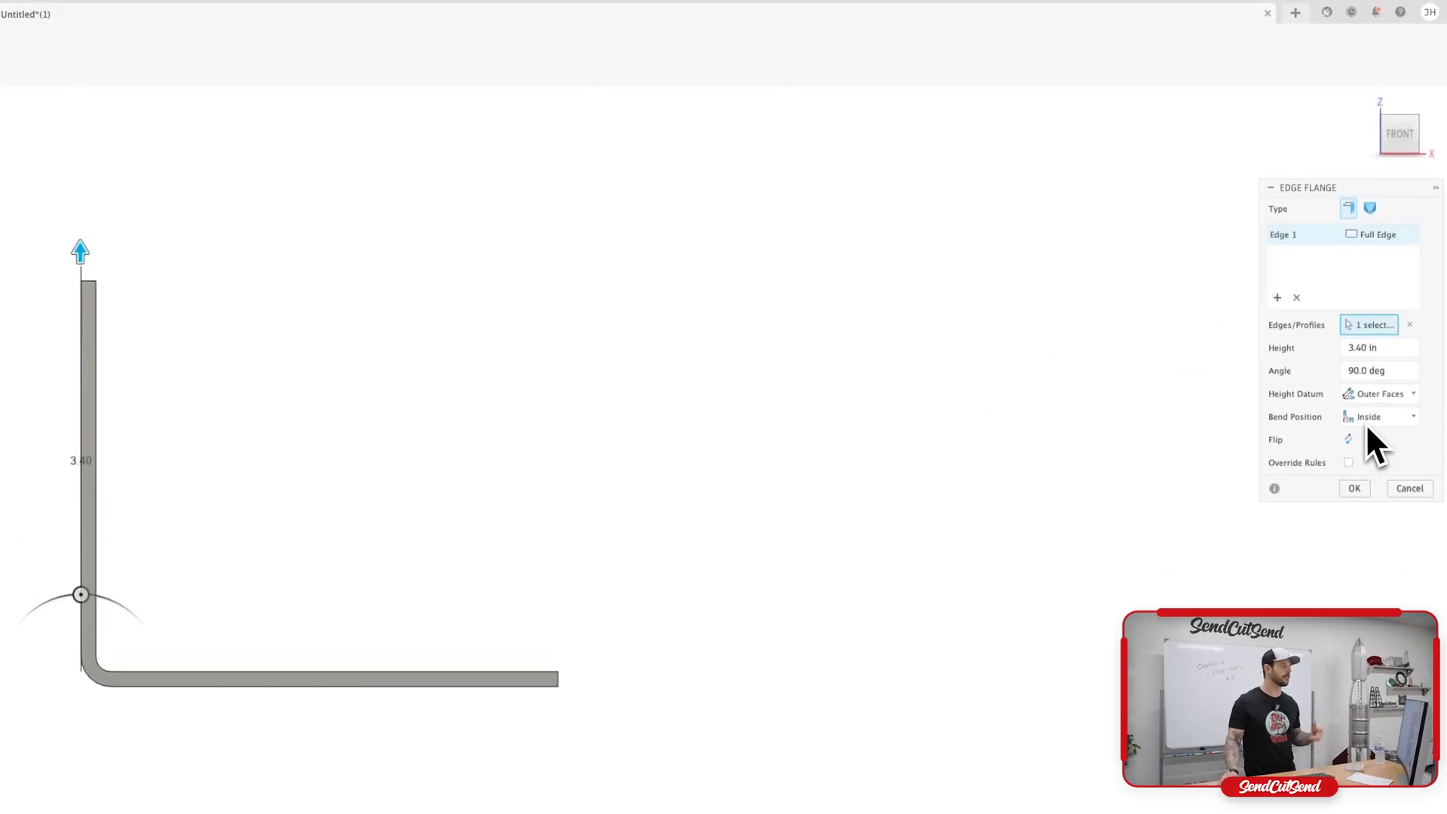
mouse_move(1366, 443)
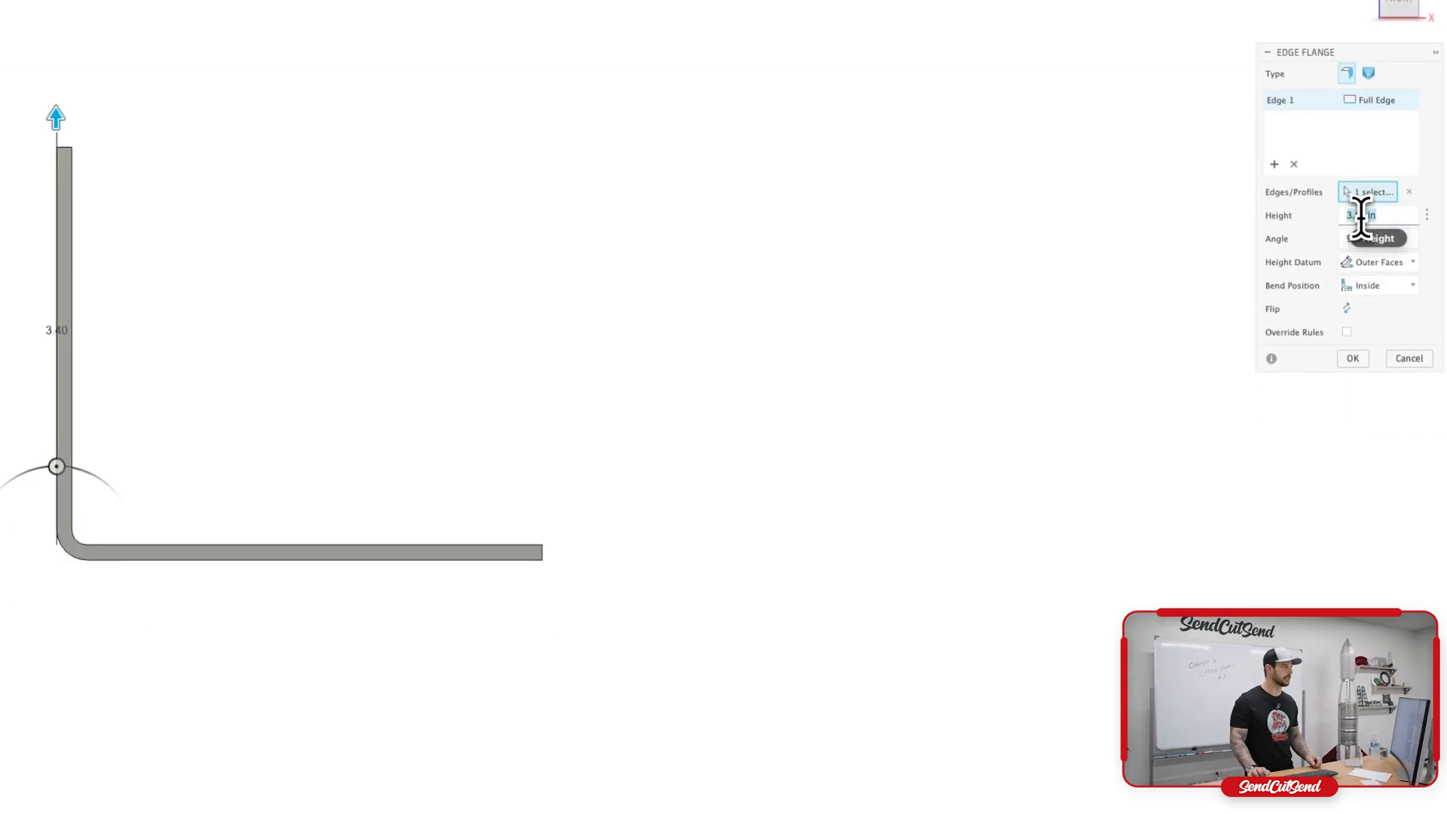
text(6)
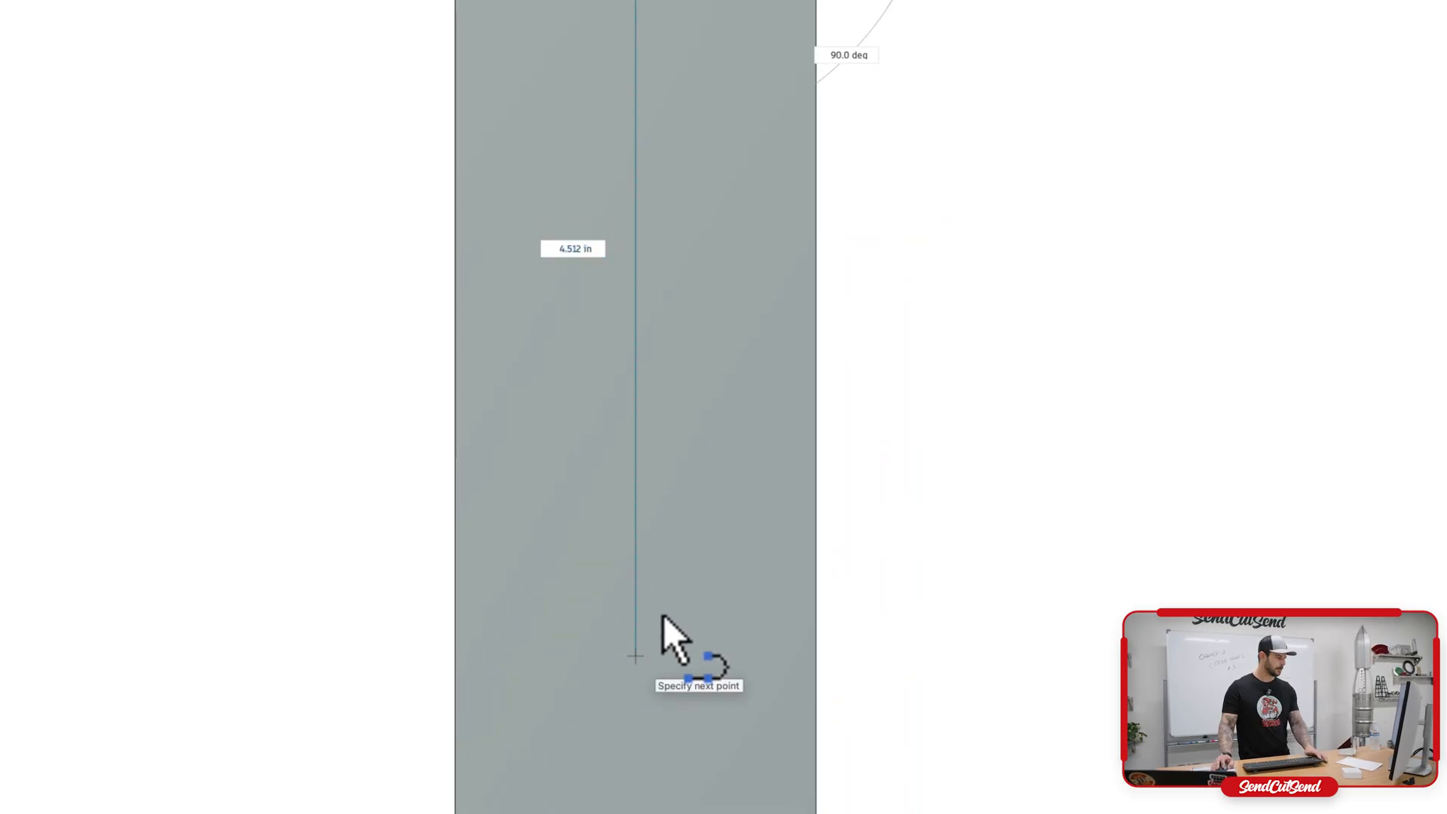
Place the end point of the vertical centre line on the upright leg face
click(635, 657)
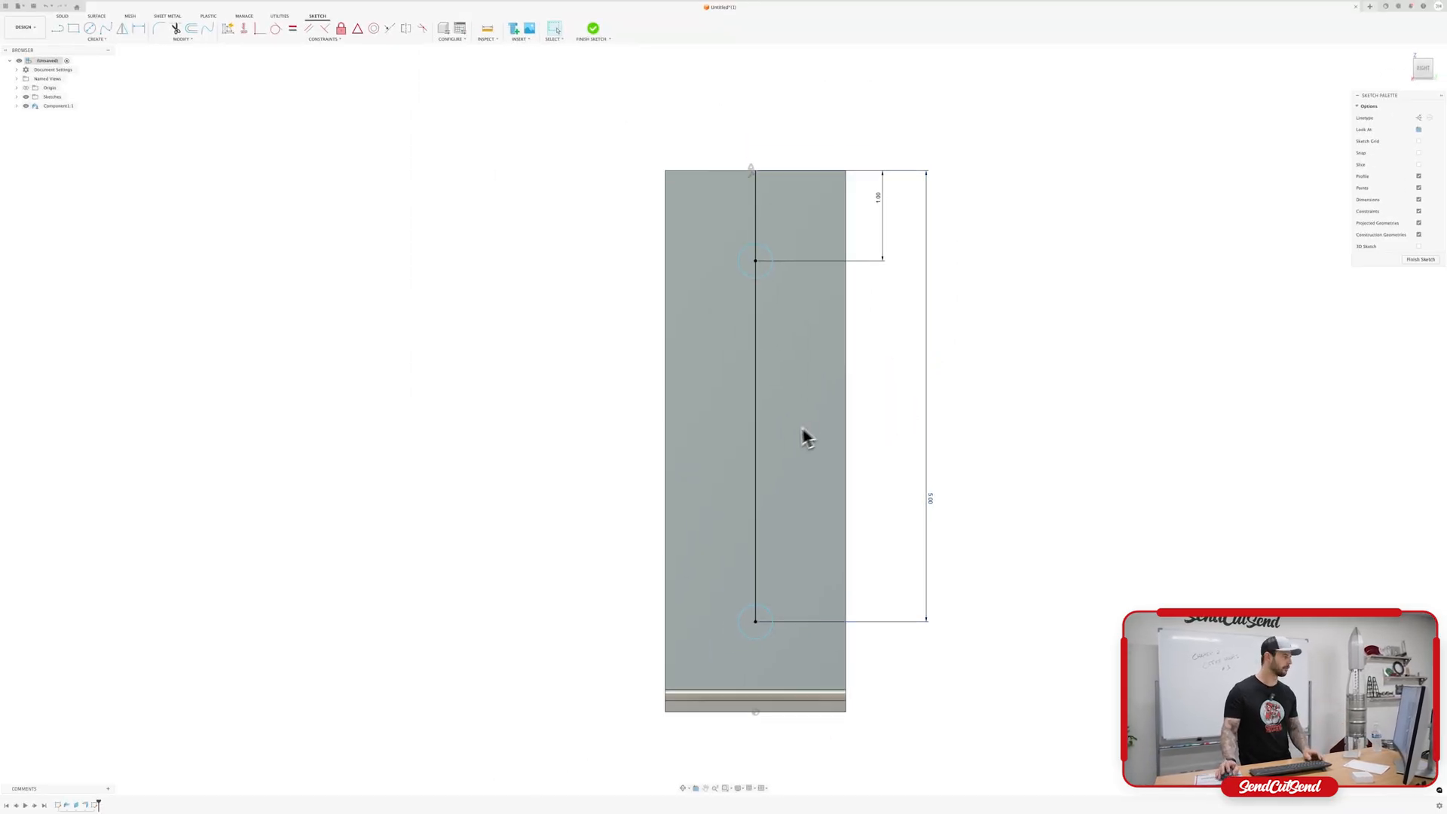
mouse_move(731, 275)
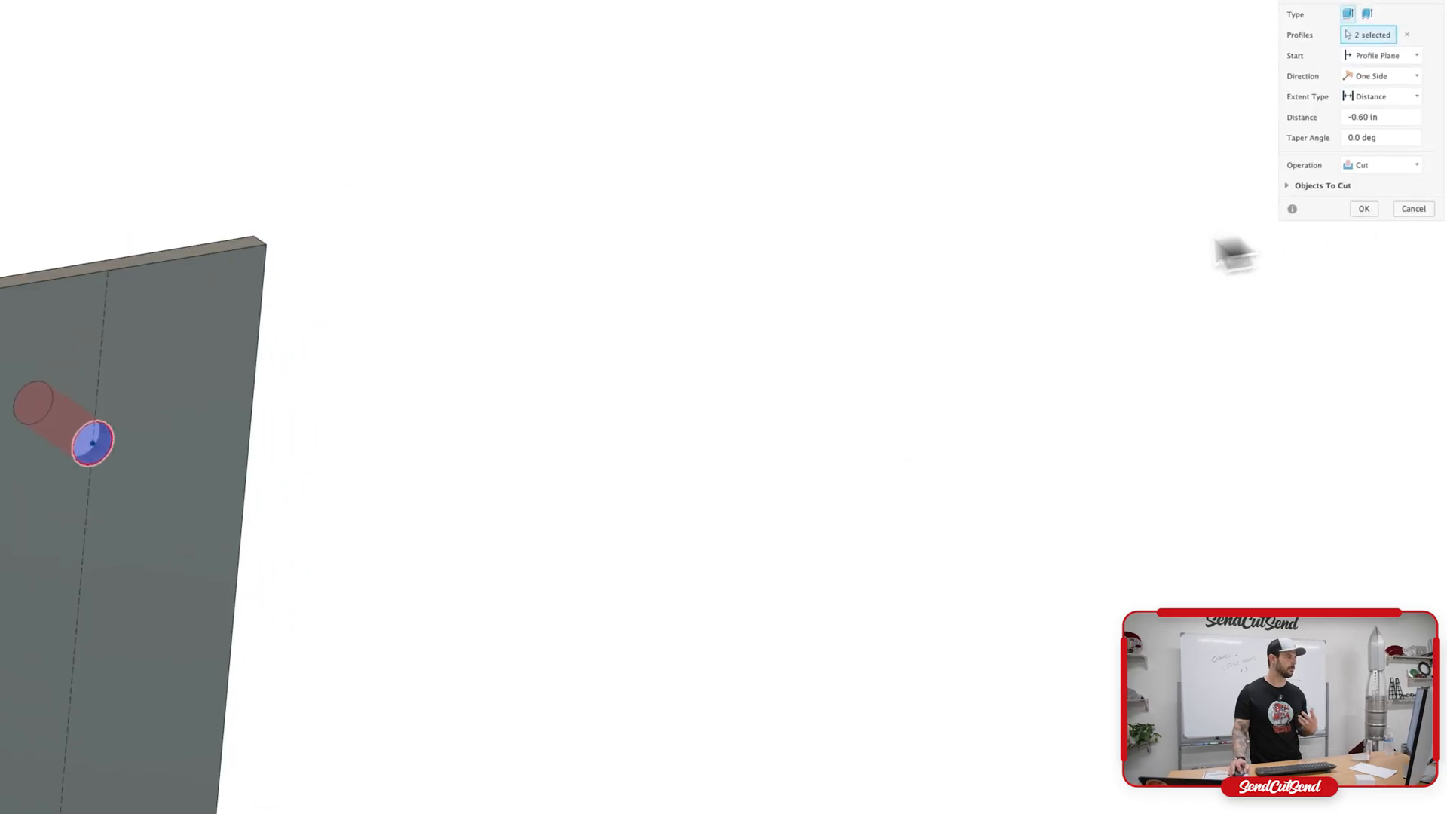
Confirm the extrude cut of the two holes through the upright leg
click(1364, 208)
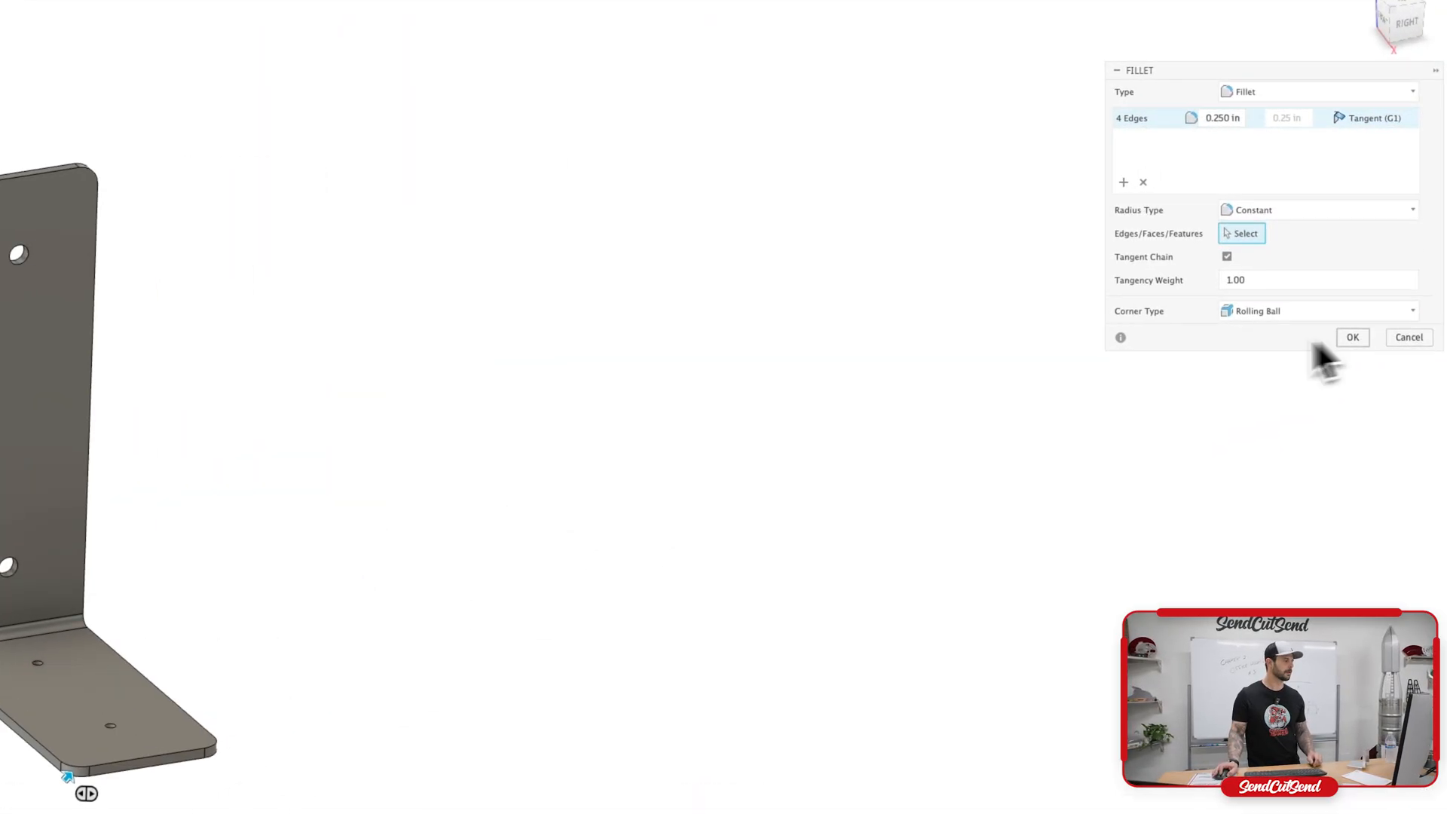
Confirm the 0.250 in fillet on the four outer corner edges
click(1352, 336)
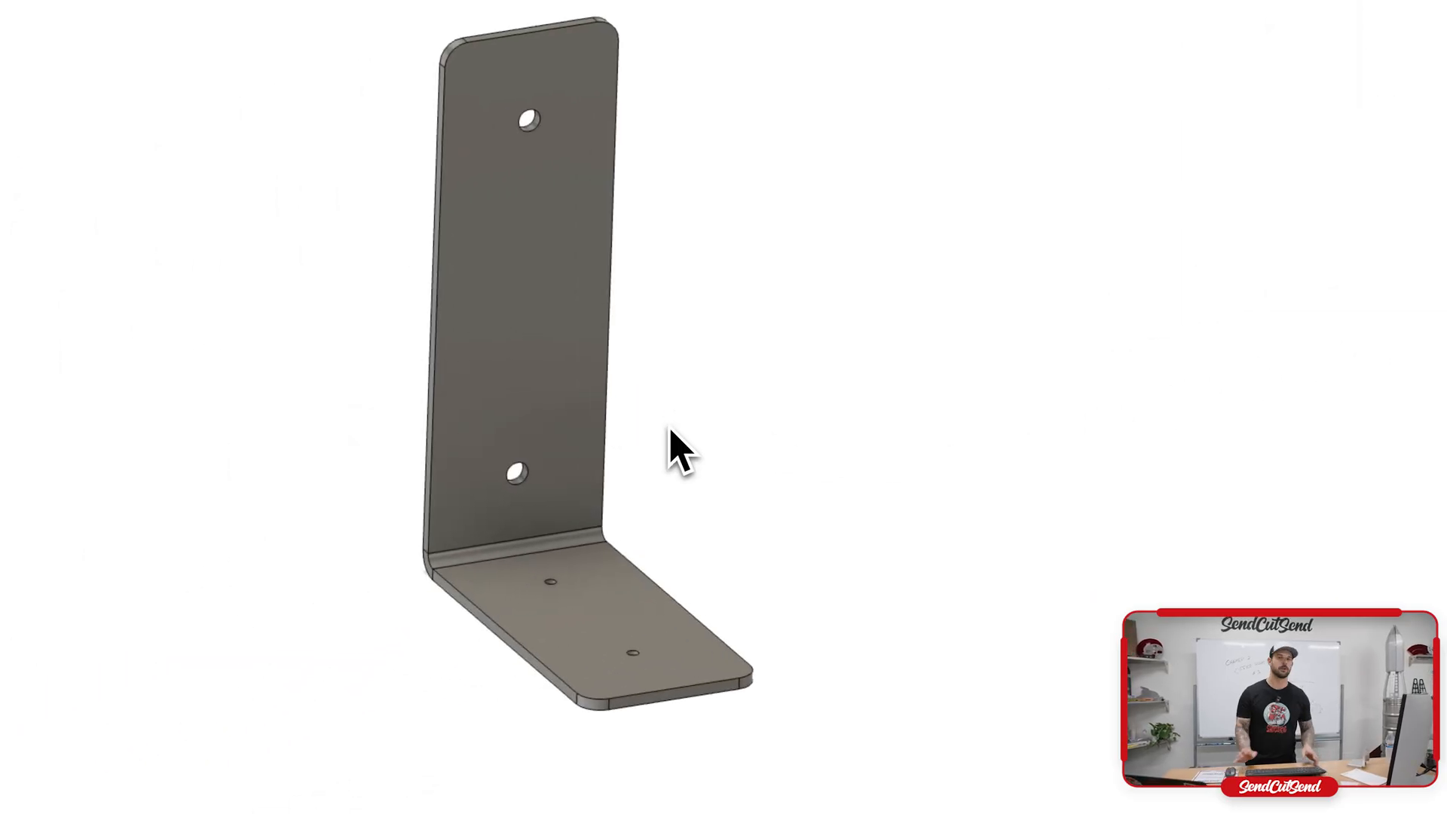